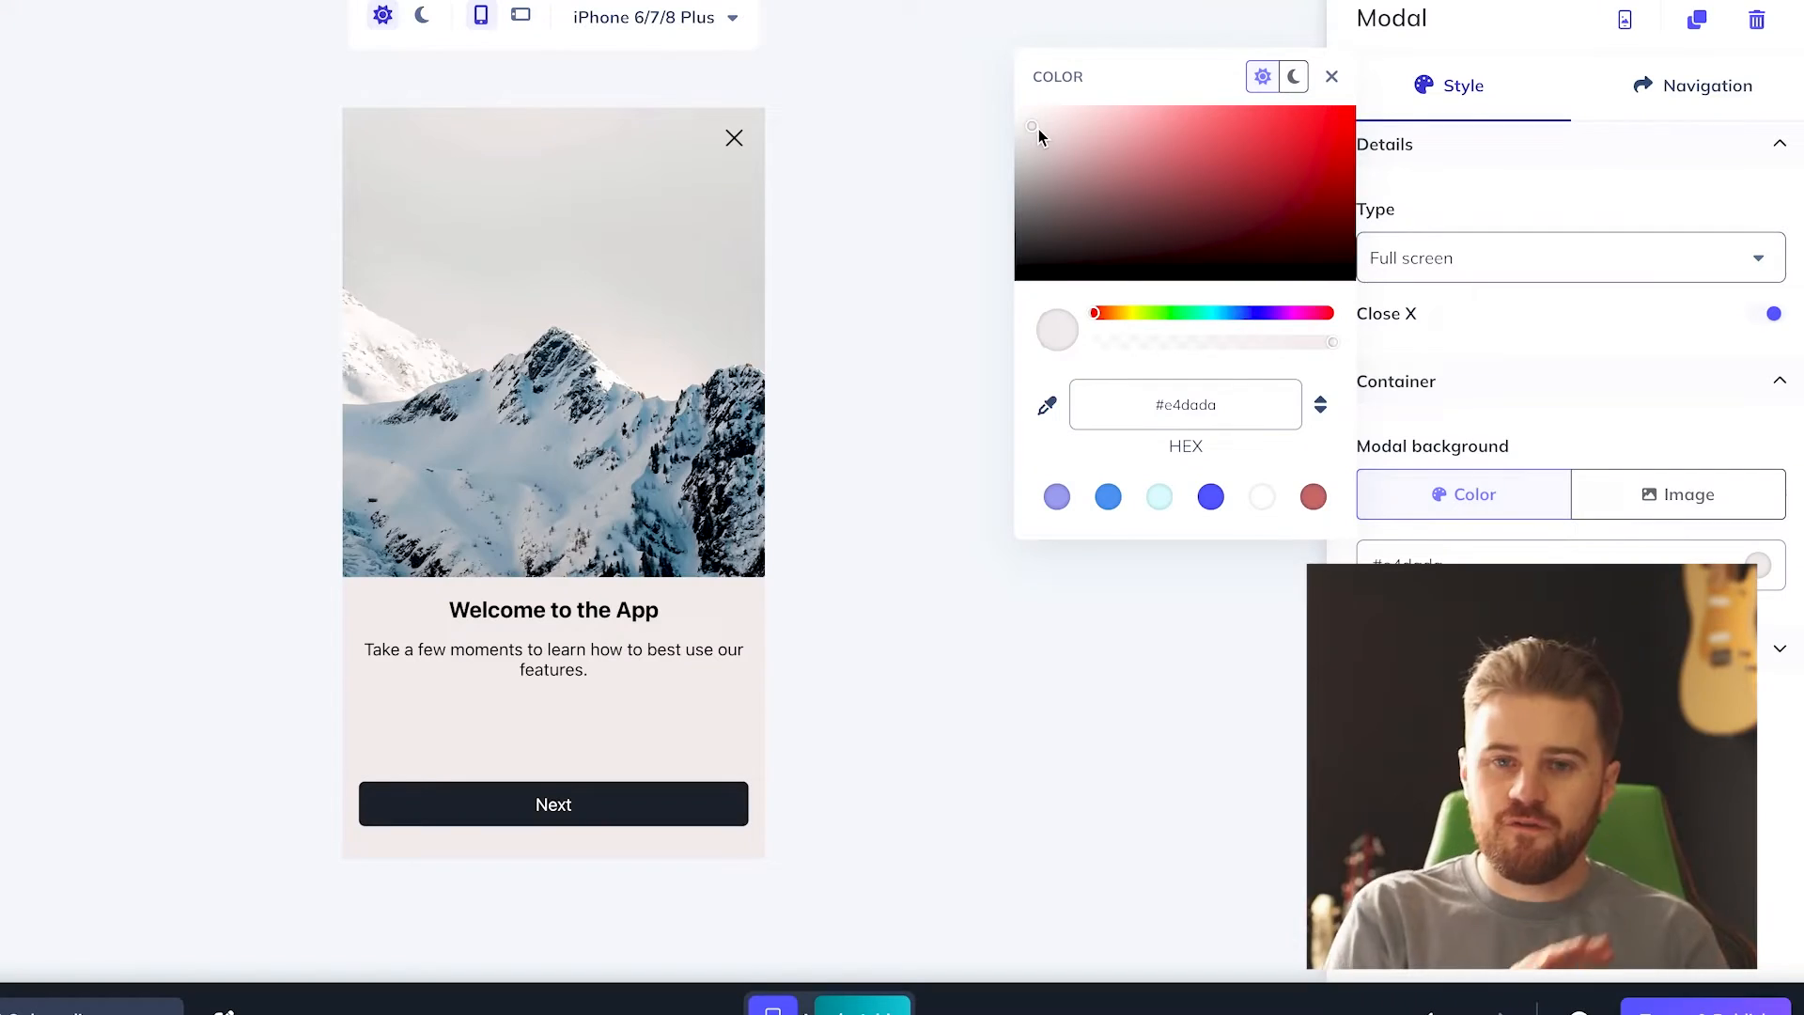
Step: Pick a near-white #fdfbfb from the welcome modal's background gradient
left_click(1024, 114)
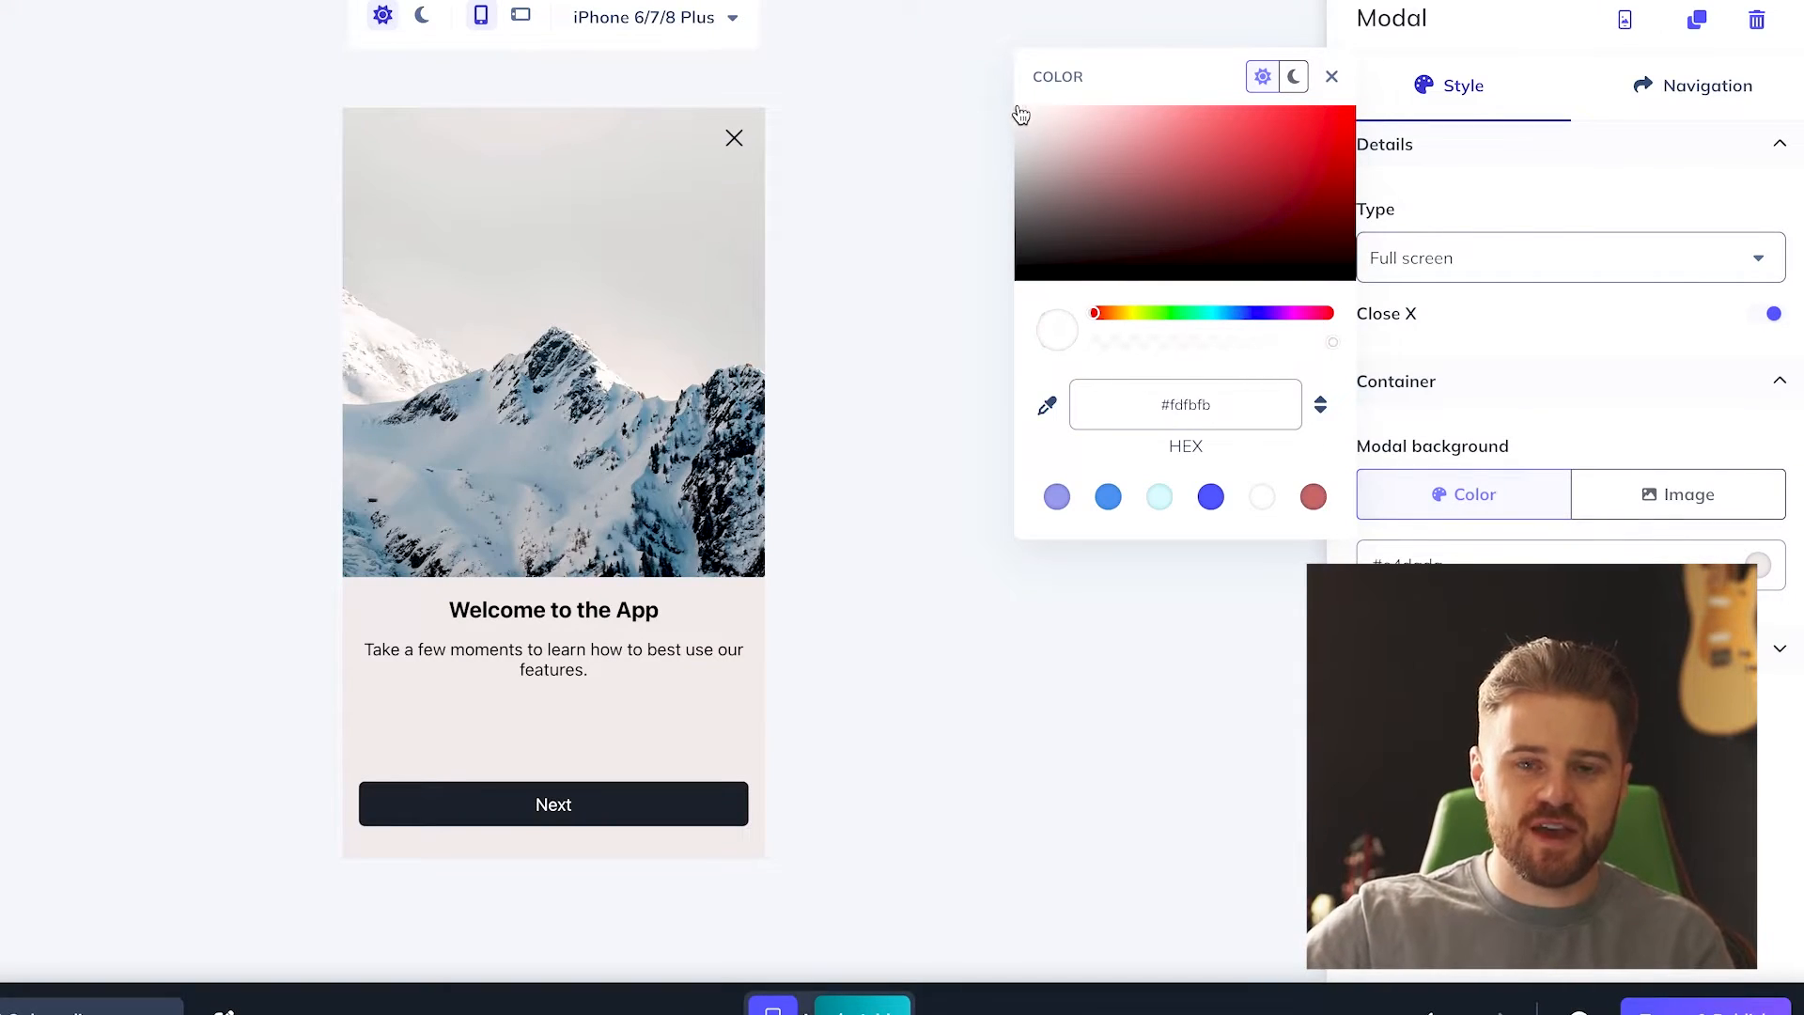
left_click(1068, 210)
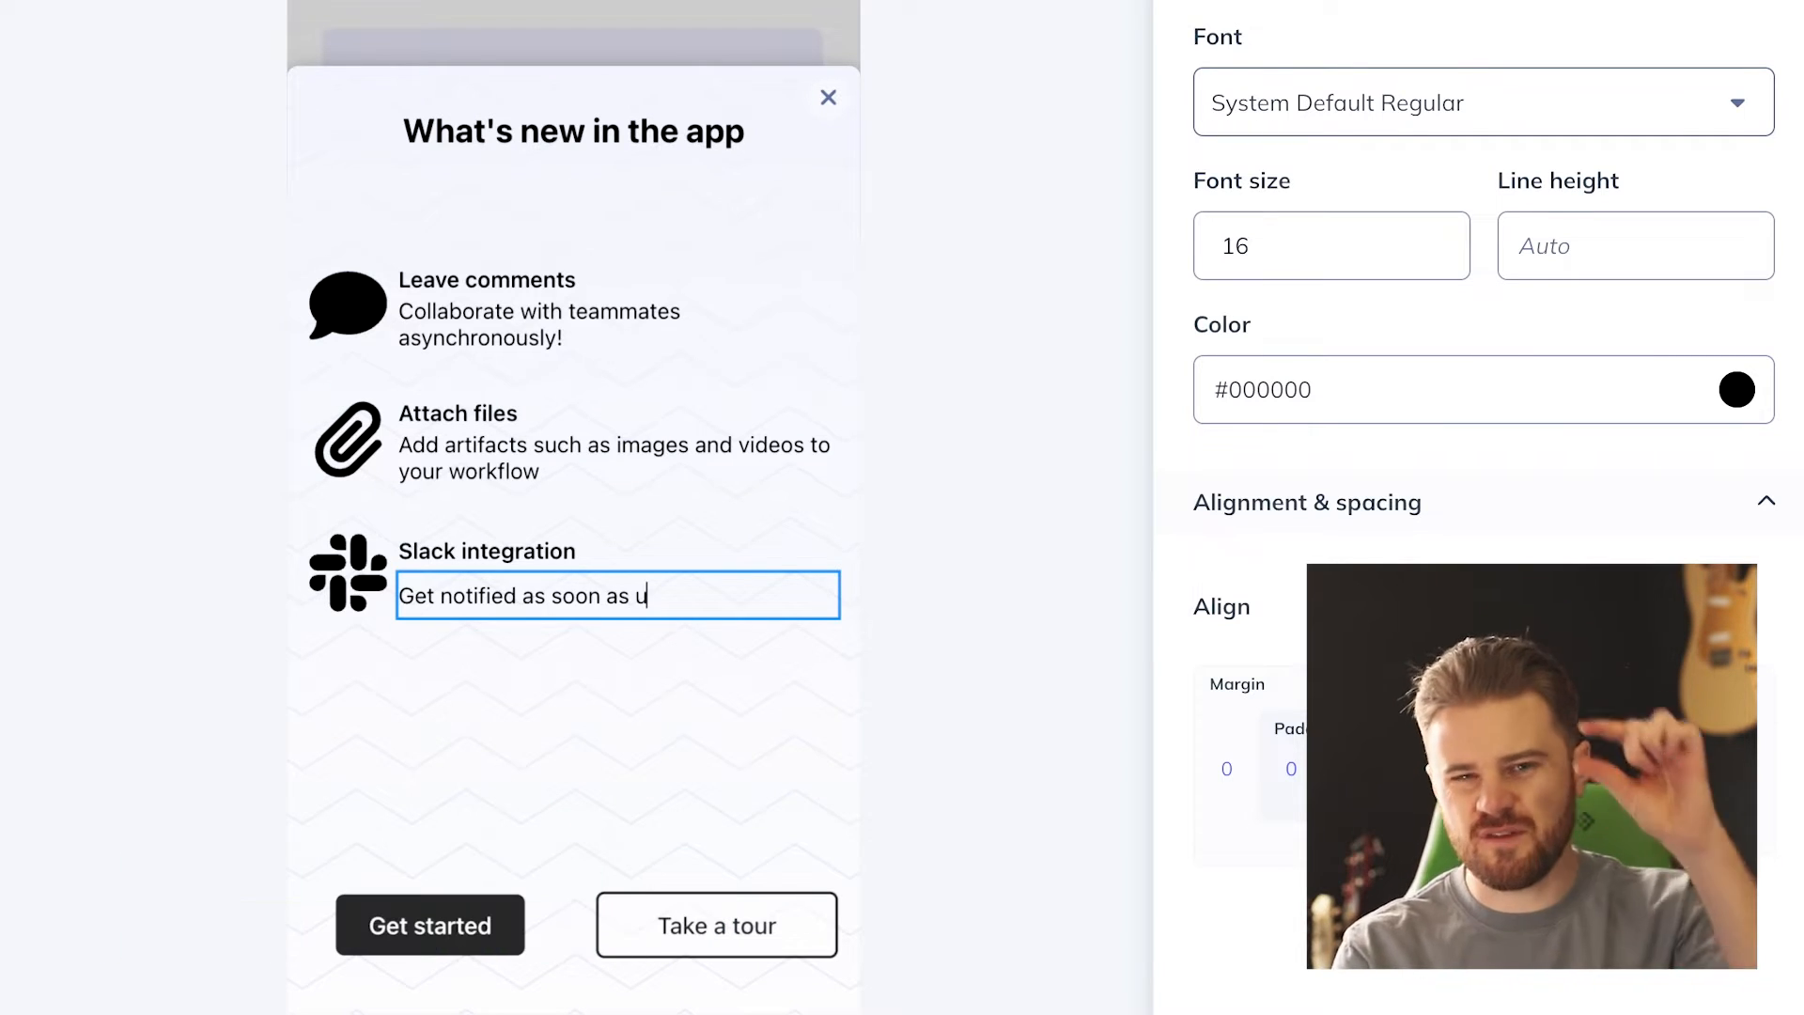
Step: Finish typing 'Get notified as soon as updates are made' in the Slack description
type("pdate")
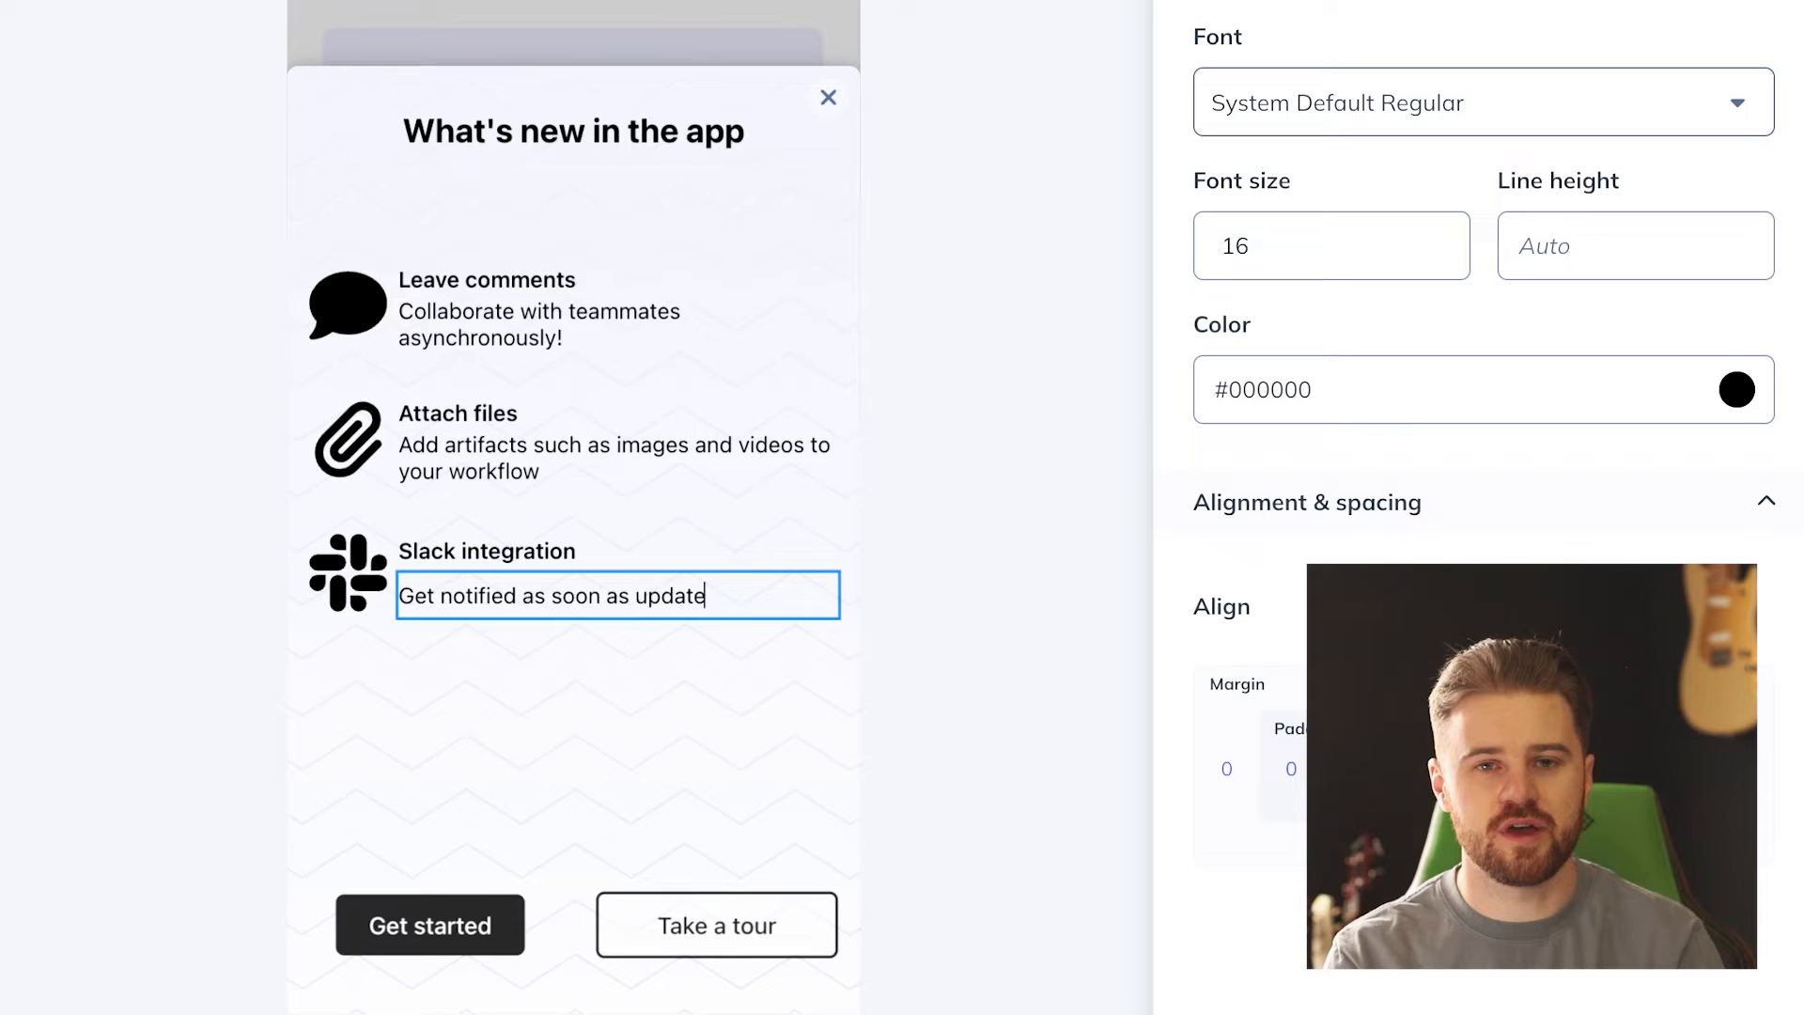
type("s are made")
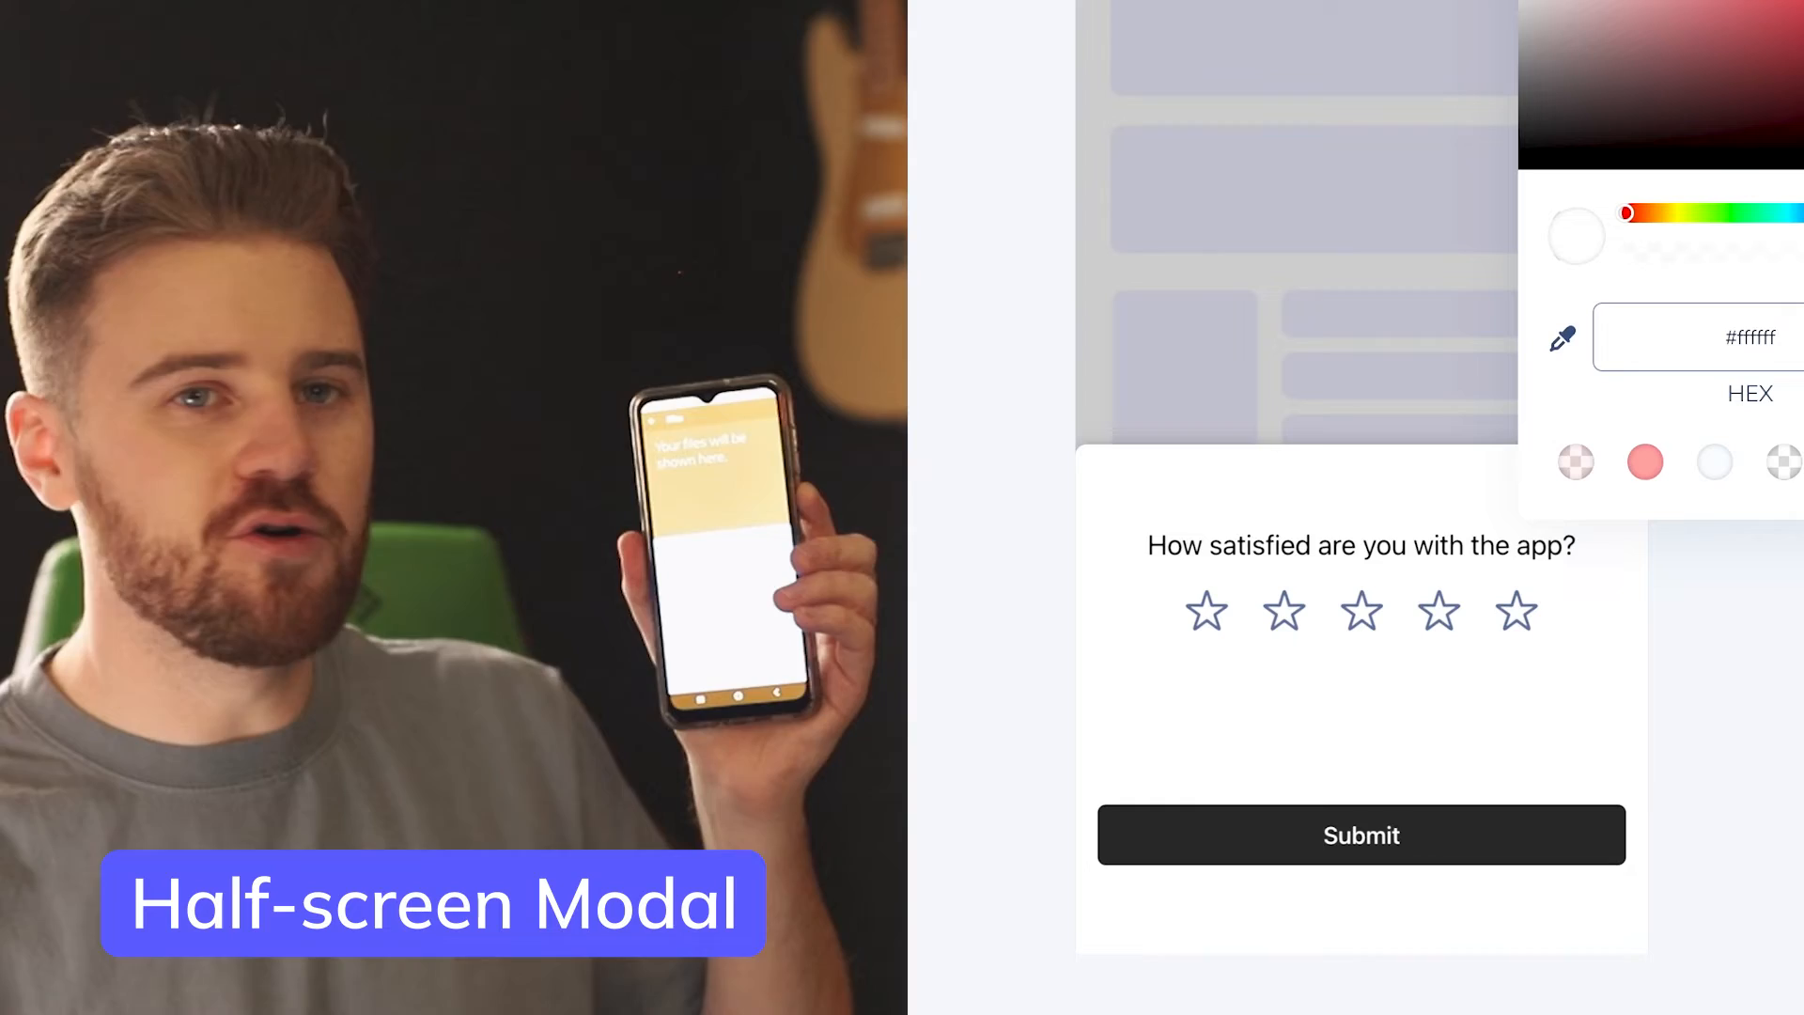
Step: Set the rating block's selected star colour to yellow #eccb00
left_click(1714, 462)
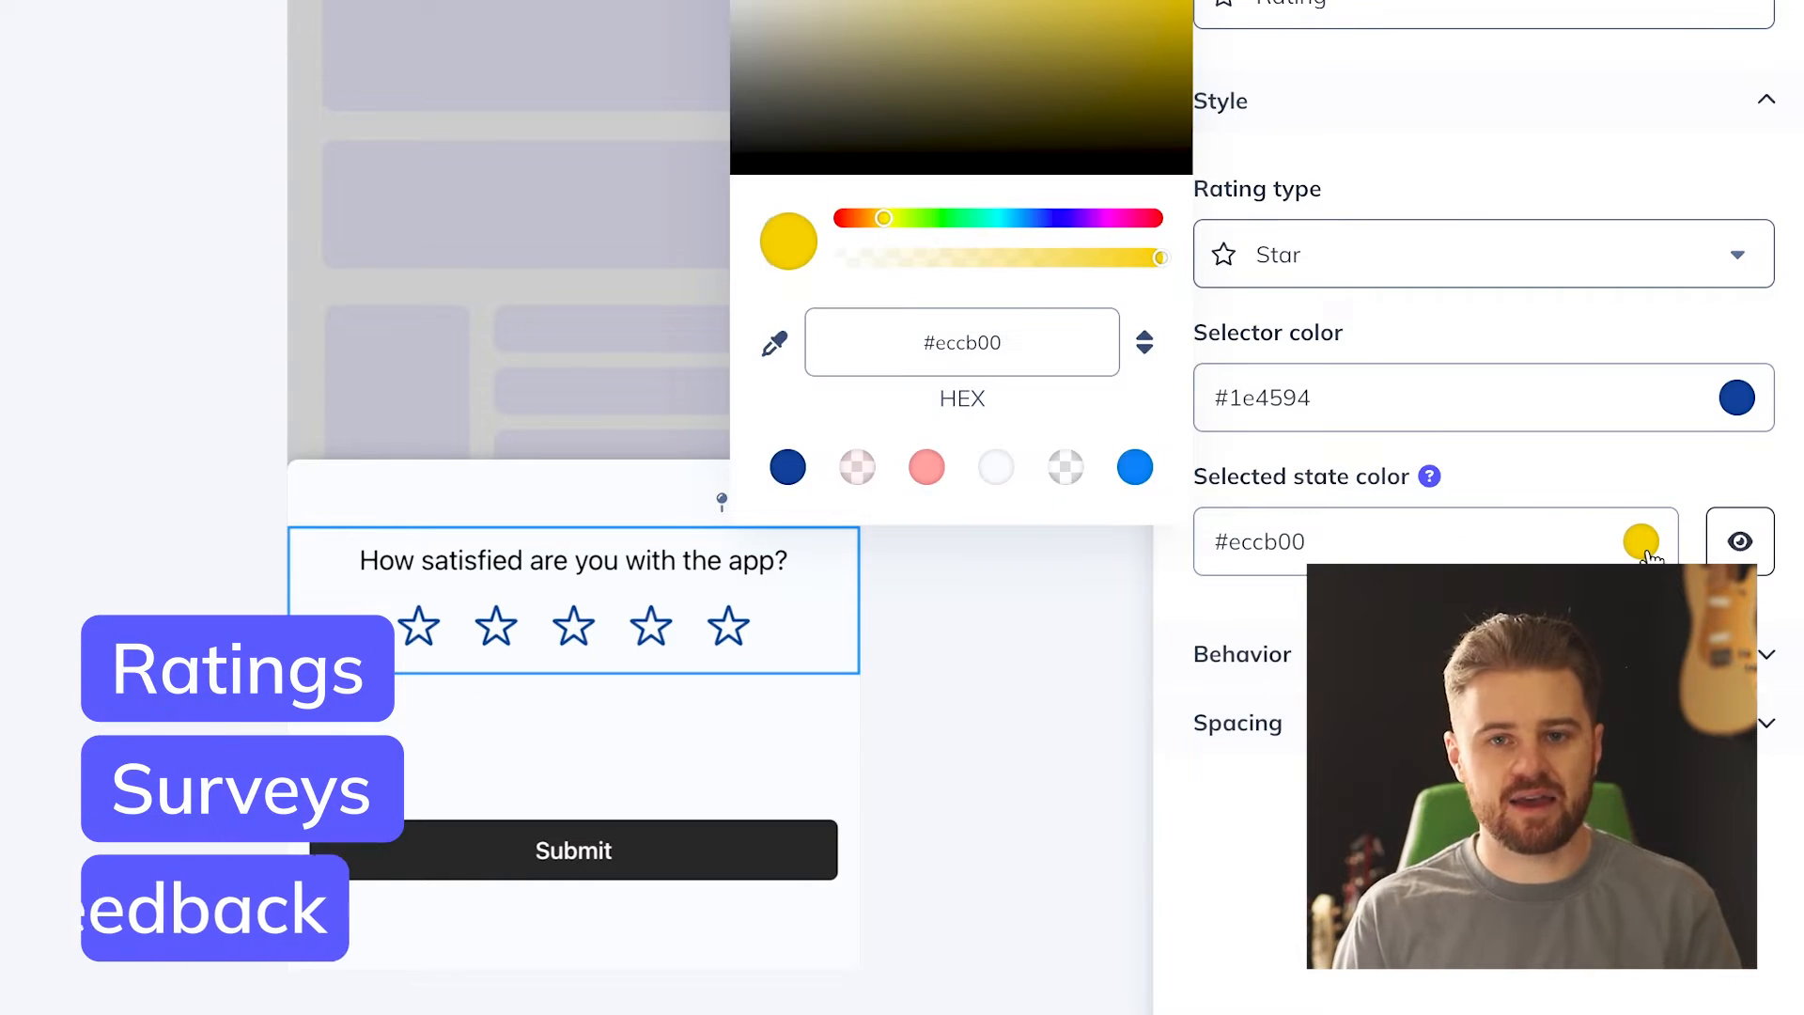
left_click(788, 466)
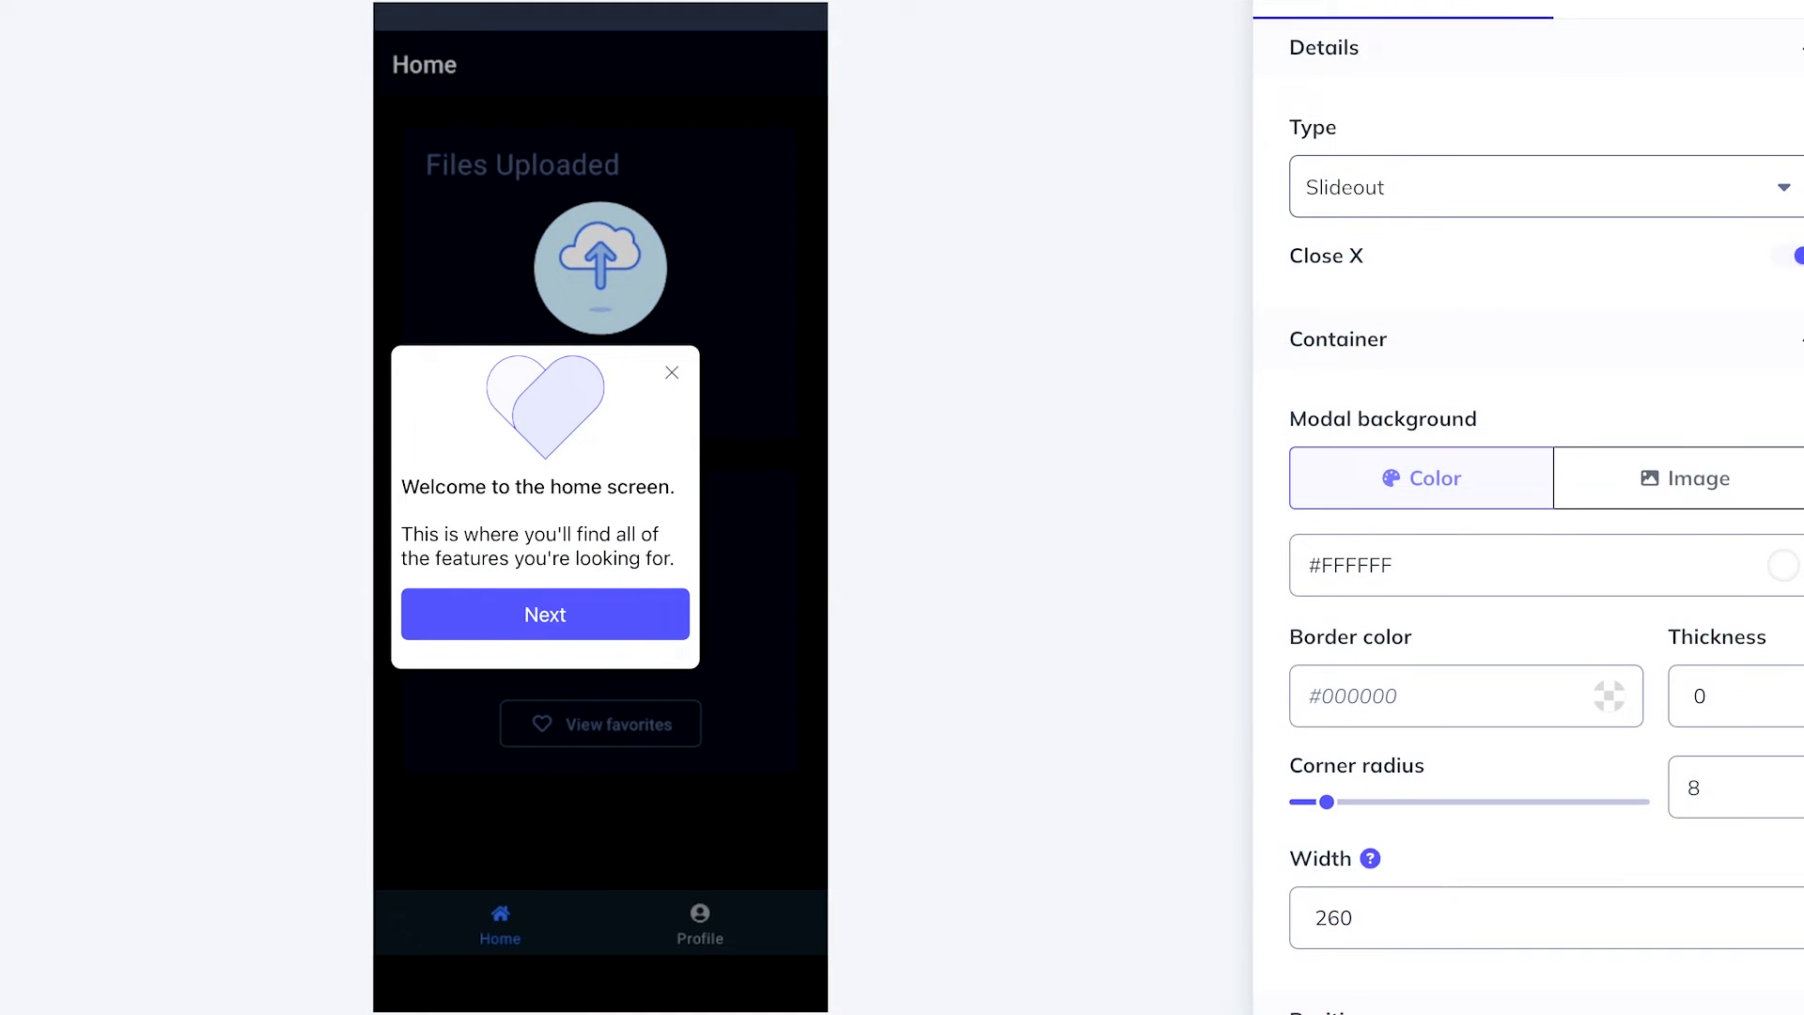
Step: Make the turtle modal a Slideout positioned at the top-left
left_click(545, 614)
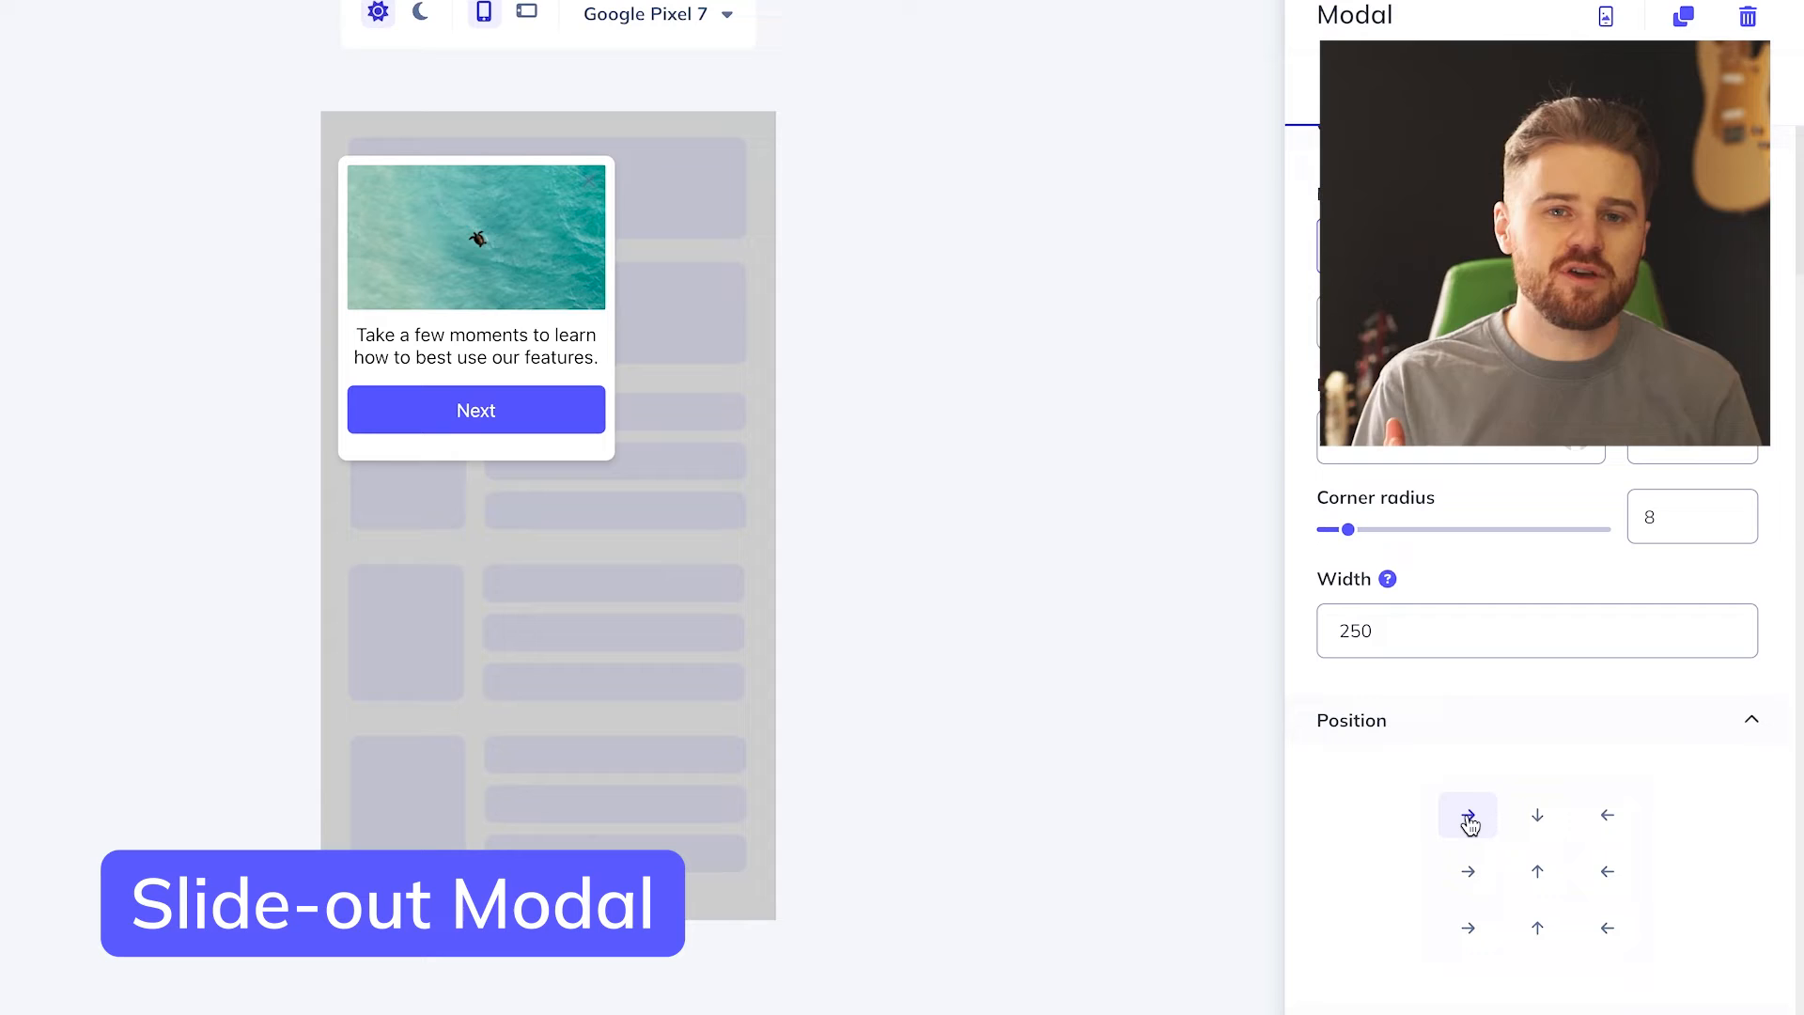
left_click(1536, 816)
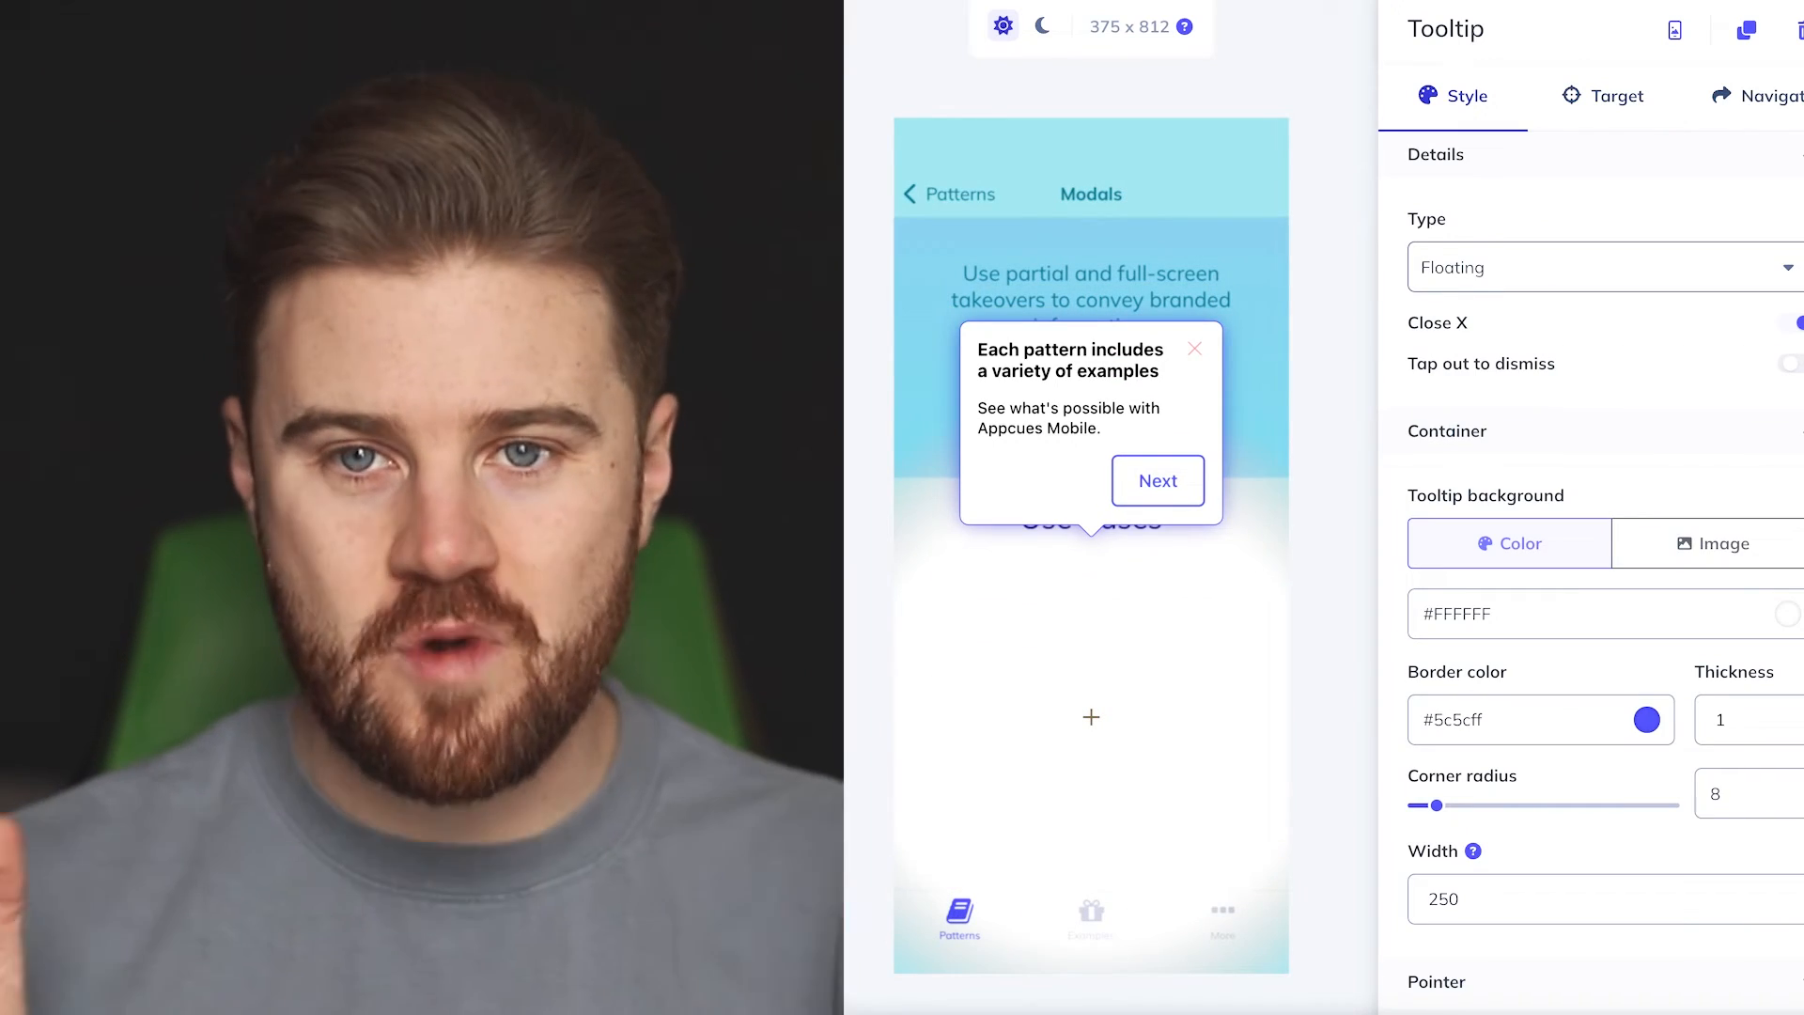
Step: Attach the 'Tap on Profile' tooltip to a bottom tab-bar element via Target
left_click(1615, 95)
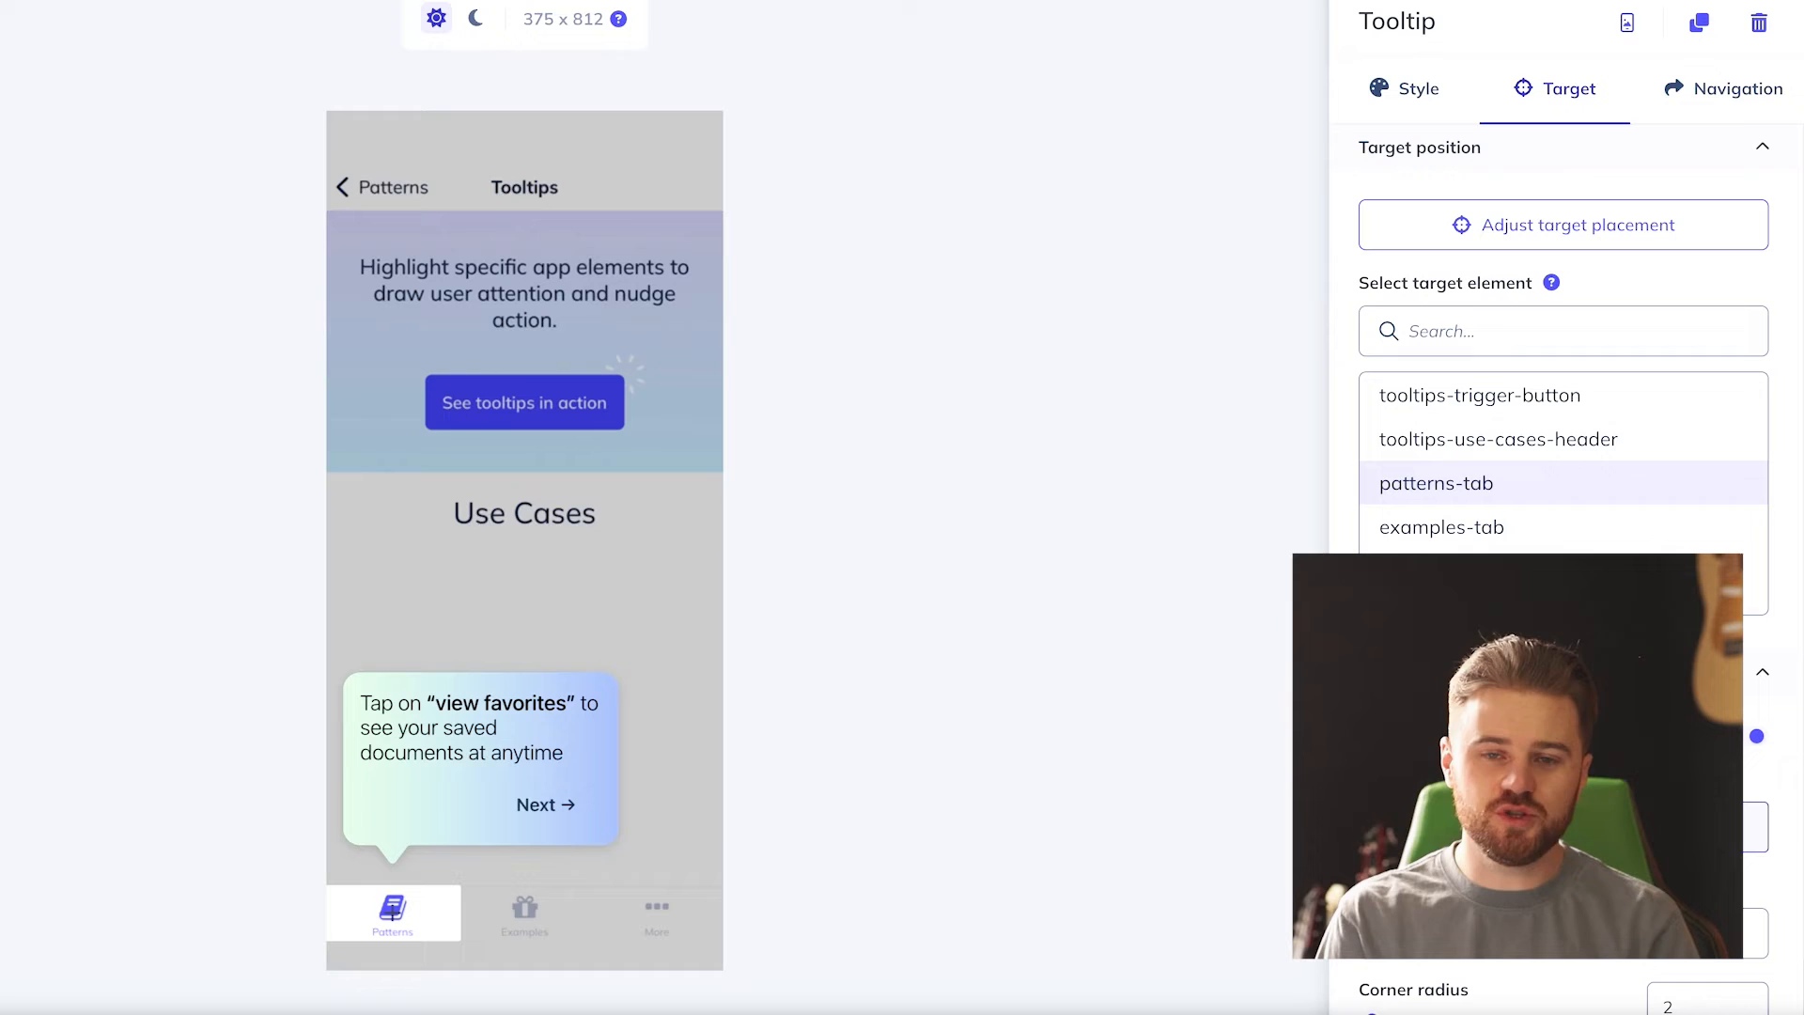
left_click(1440, 528)
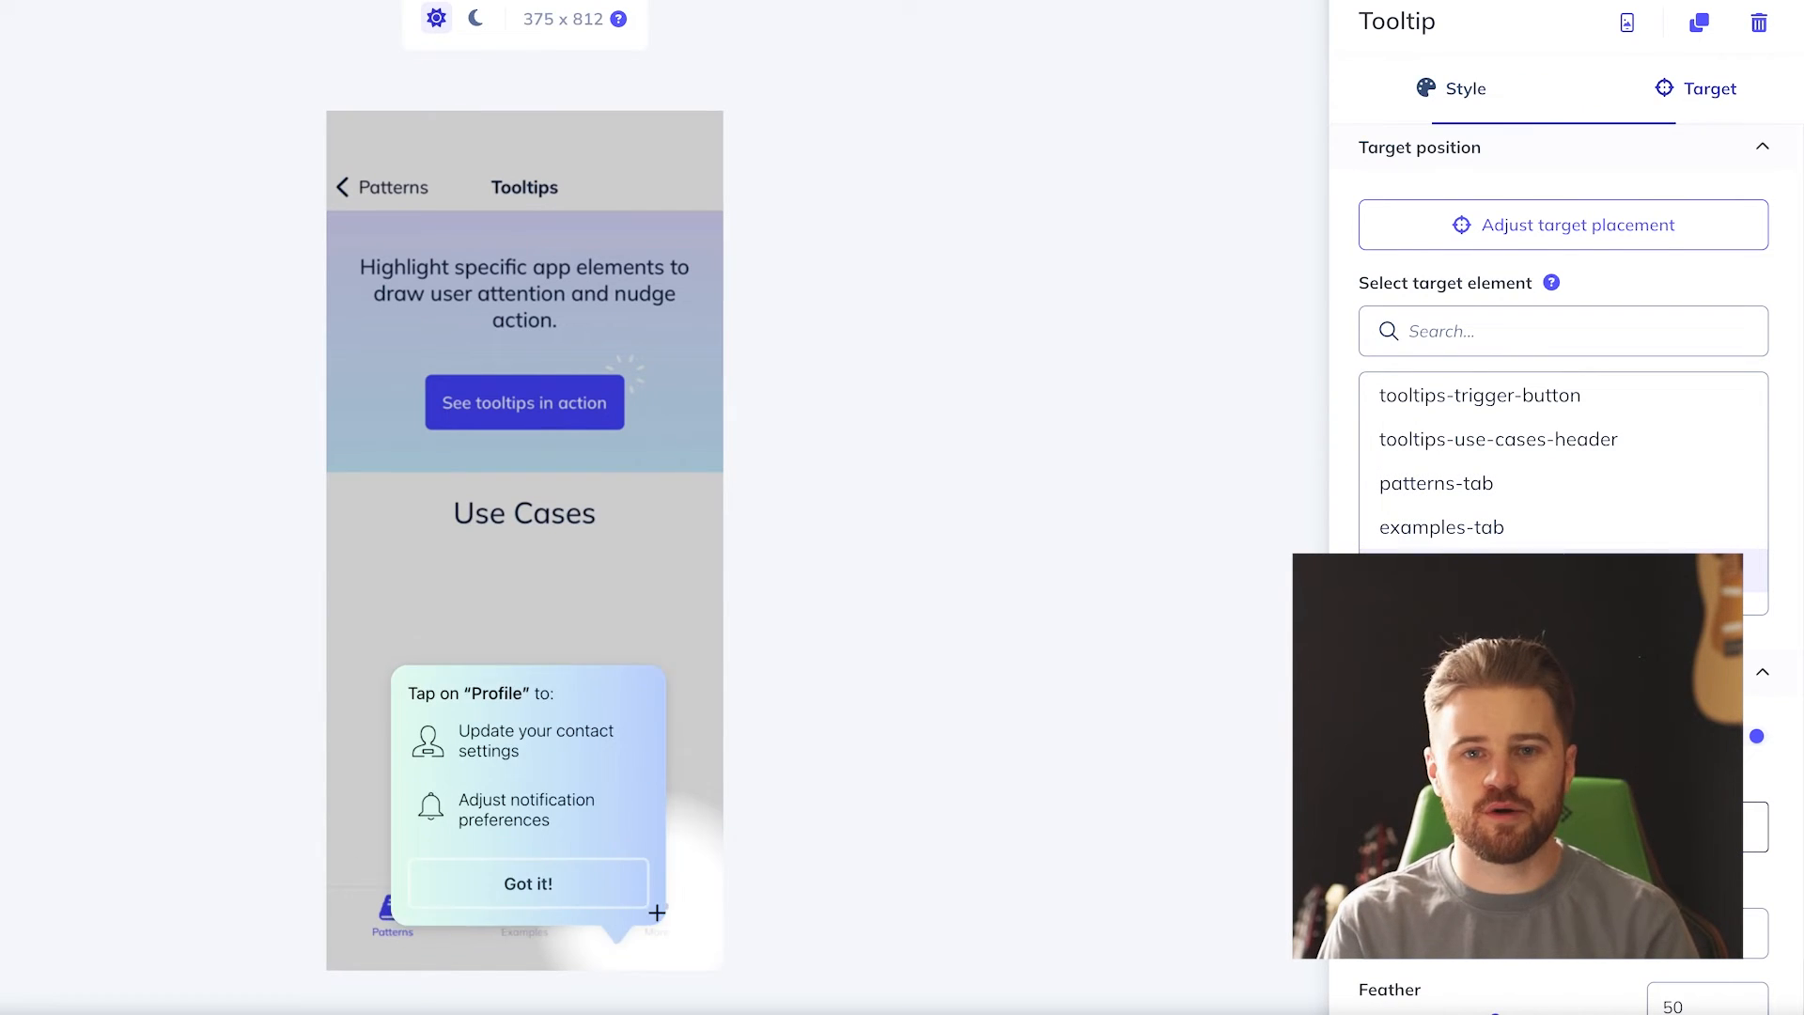
left_click(1707, 89)
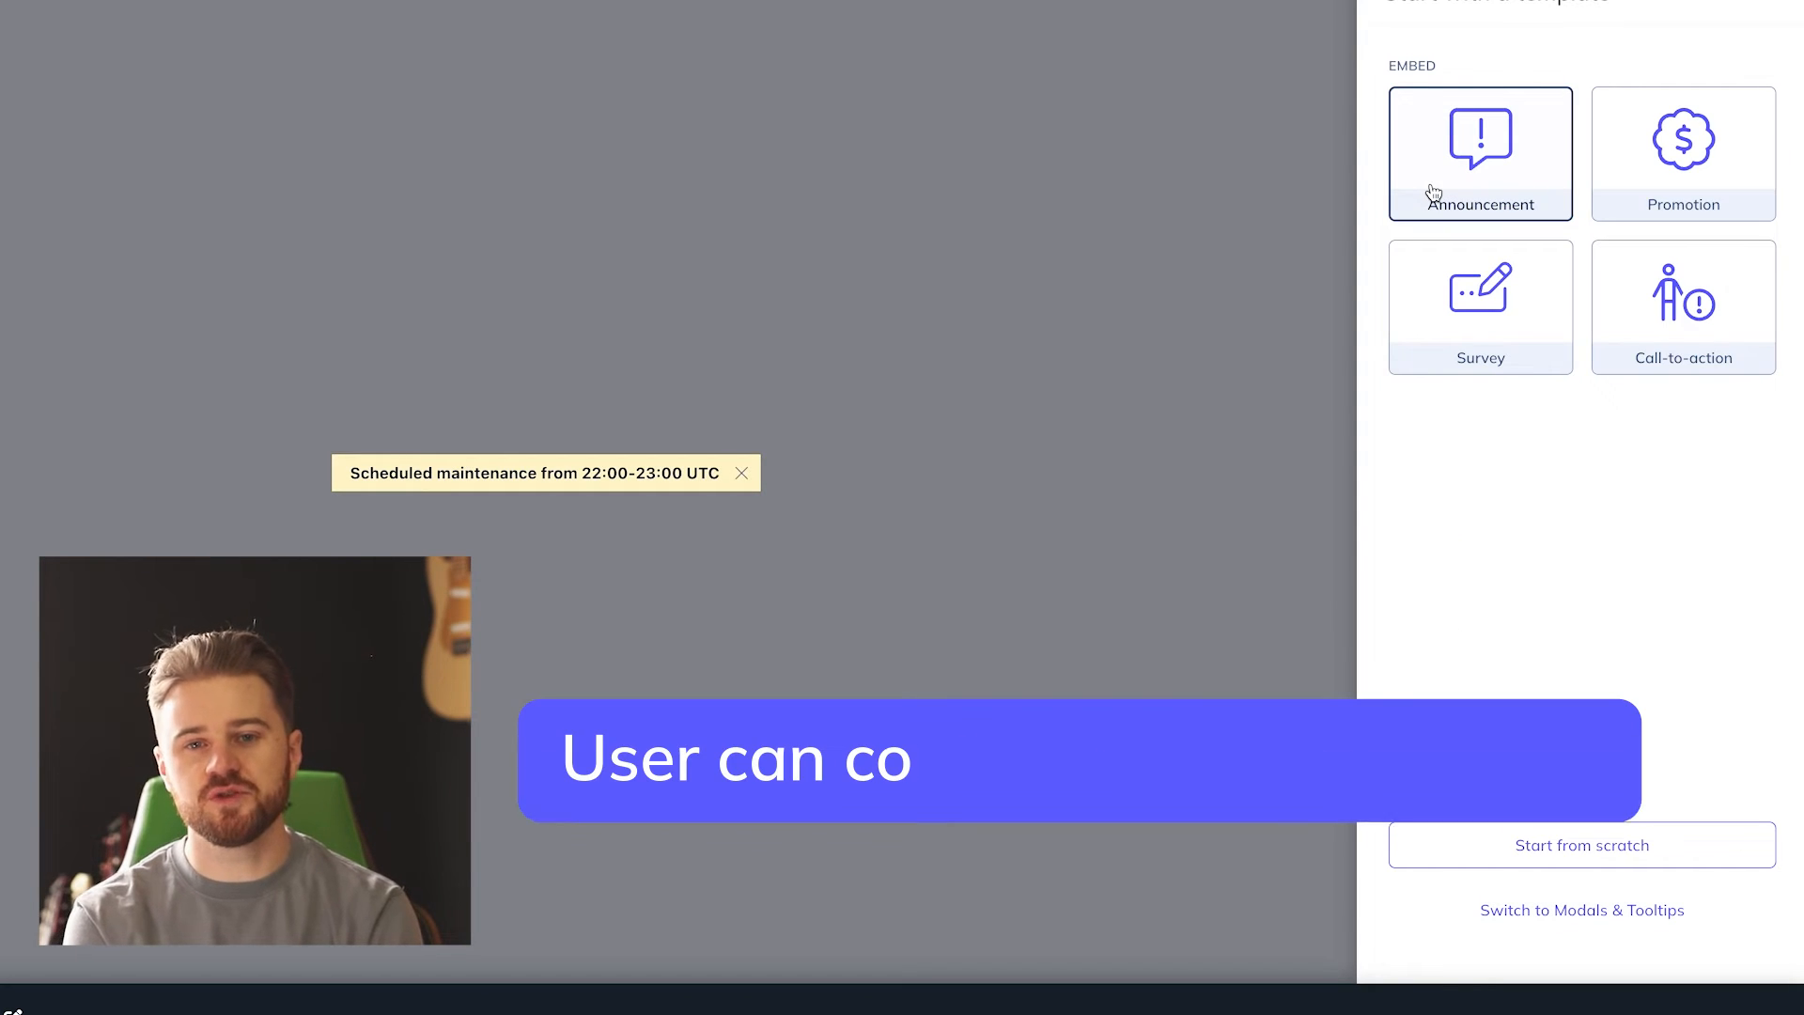
Step: Preview the Announcement and Promotion embeds, then choose the Call-to-action template
left_click(1682, 153)
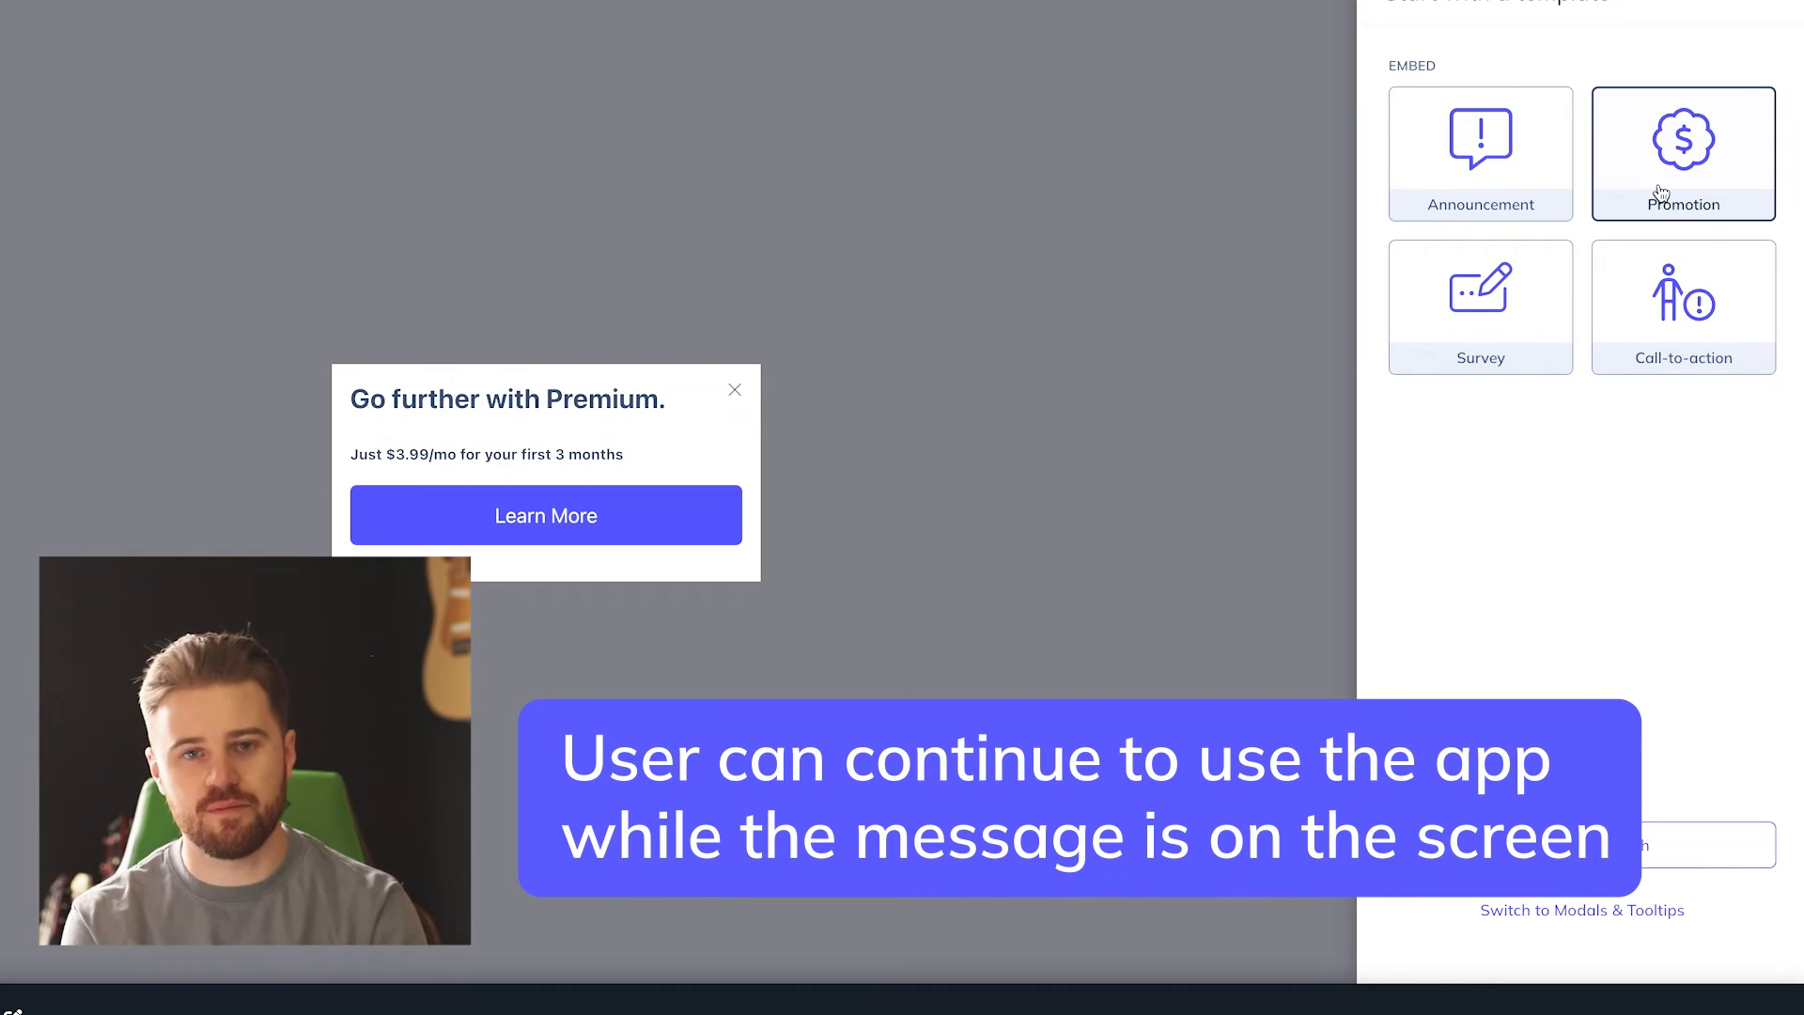
left_click(1682, 306)
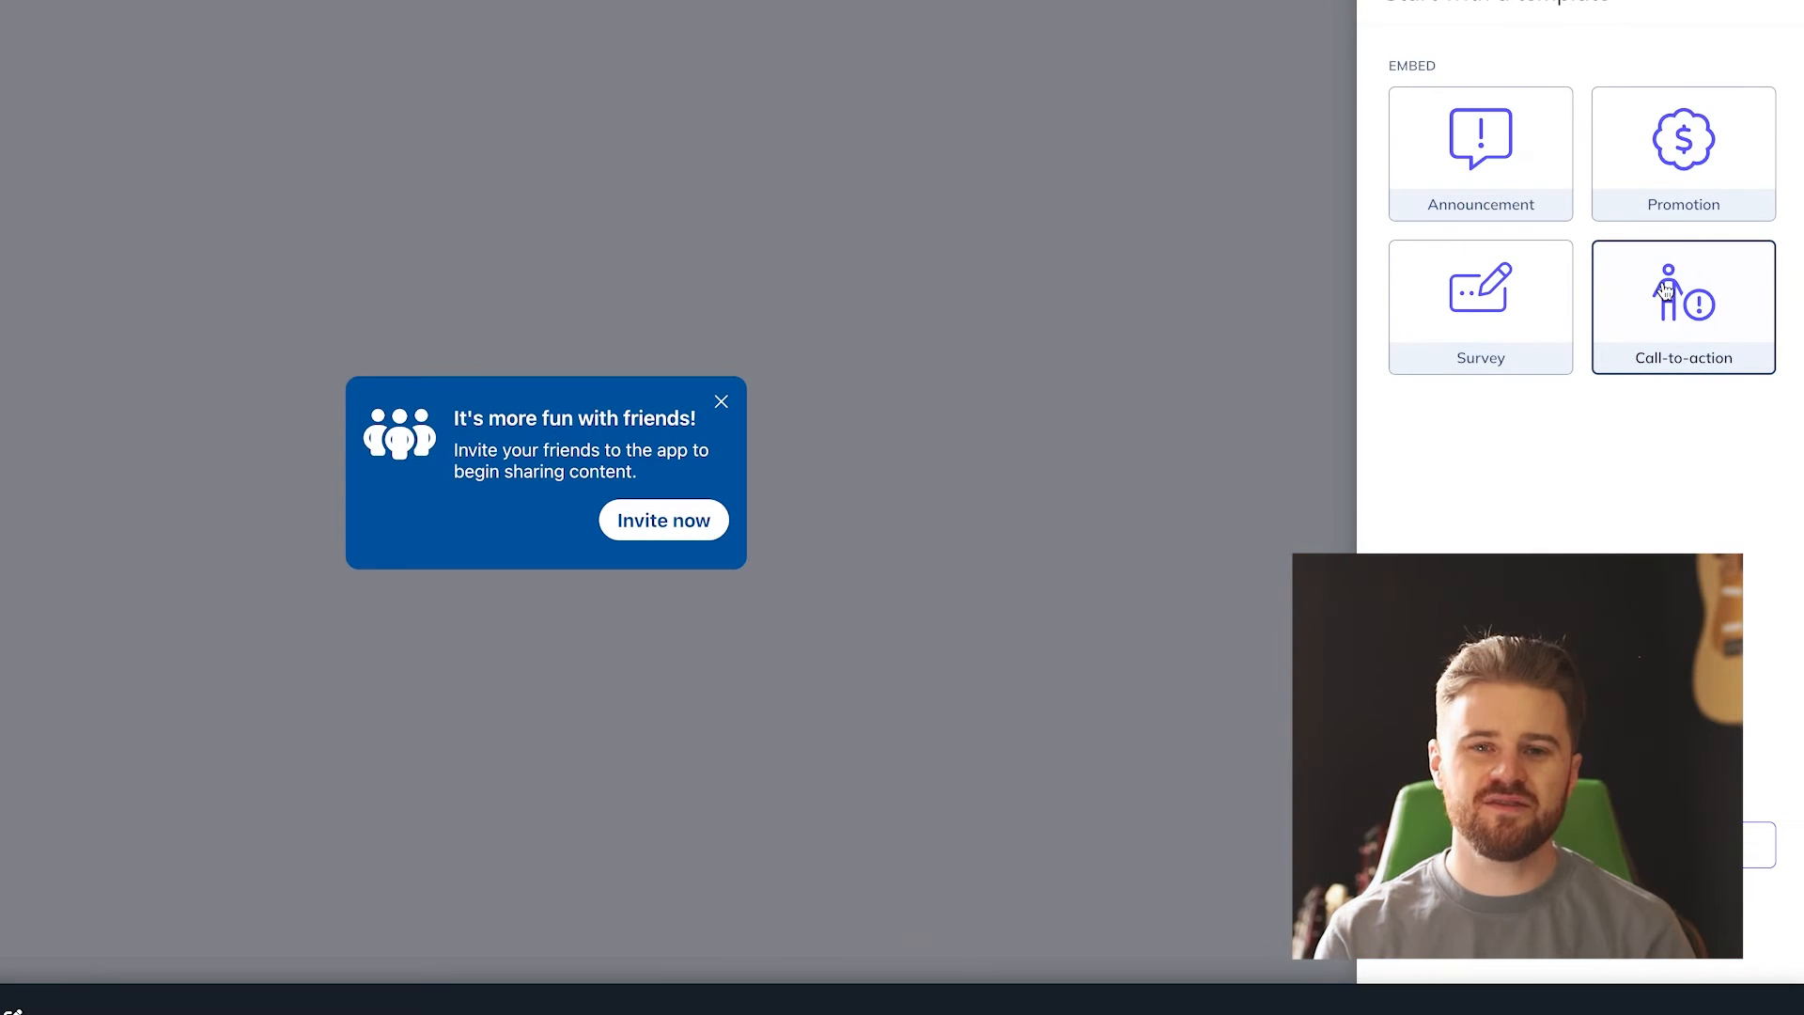
left_click(1480, 306)
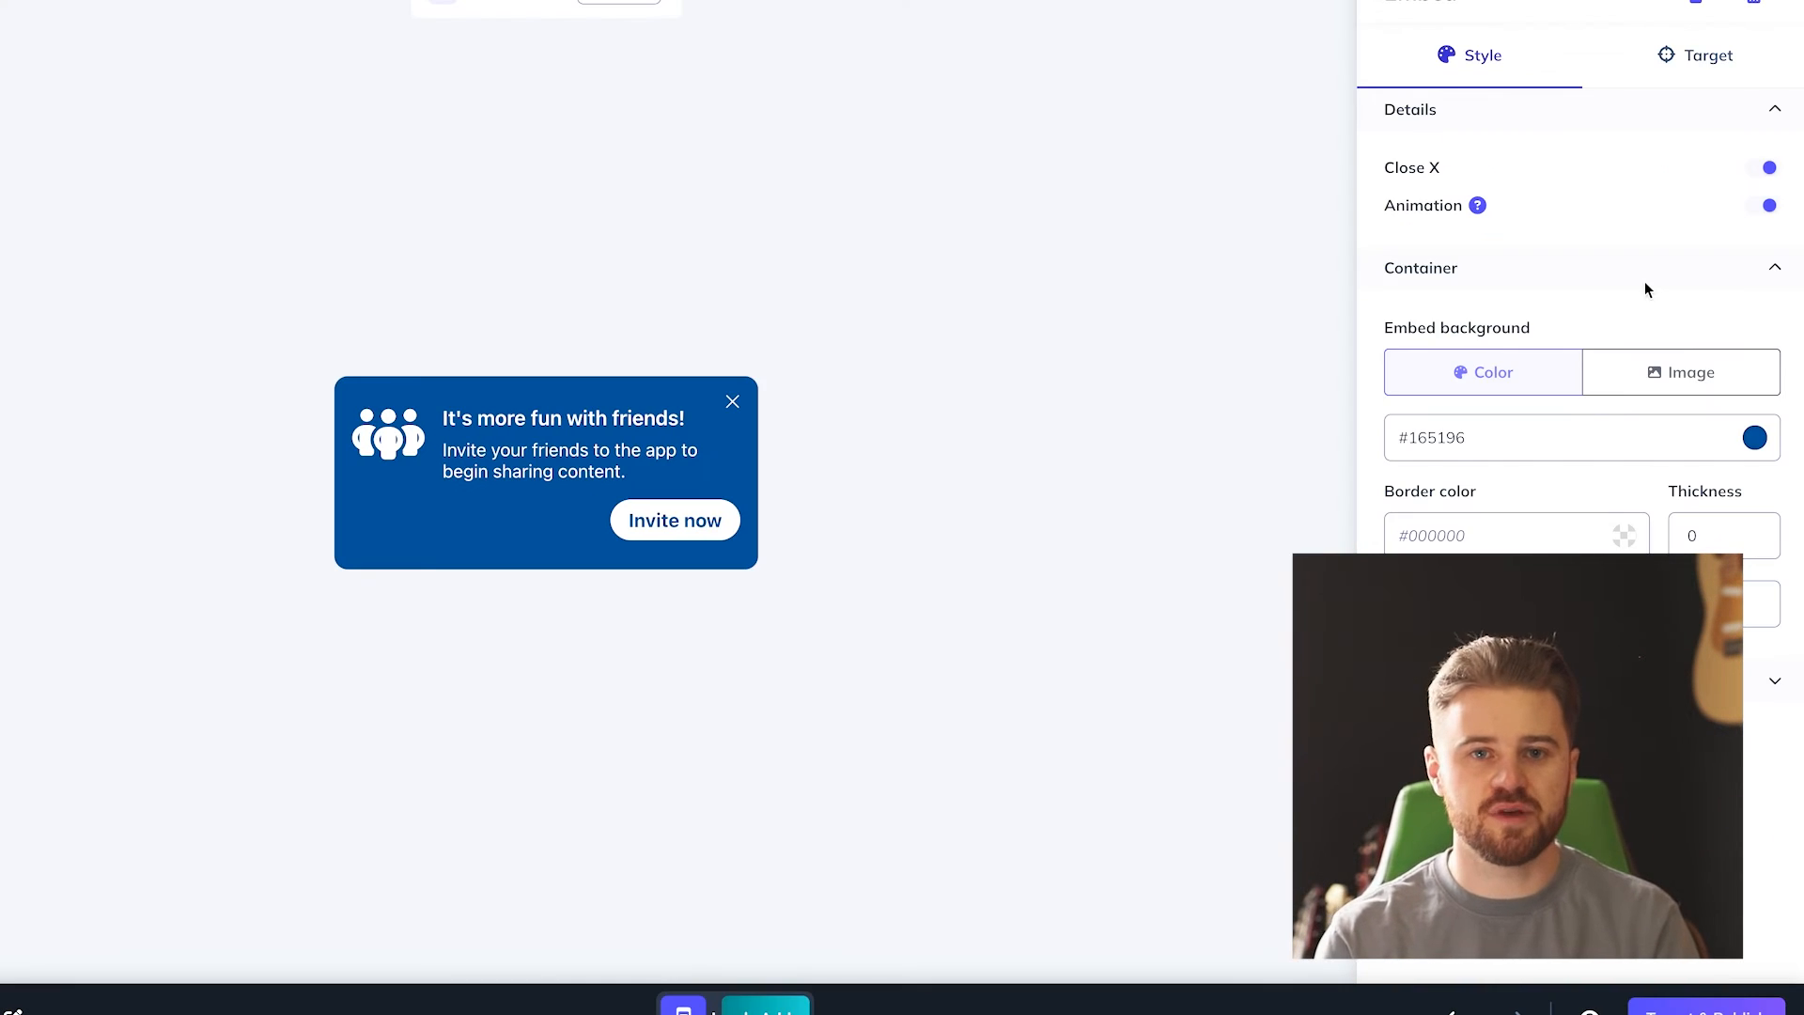
Step: Show the friends embed's Target settings with the empty Frame ID field
left_click(1696, 55)
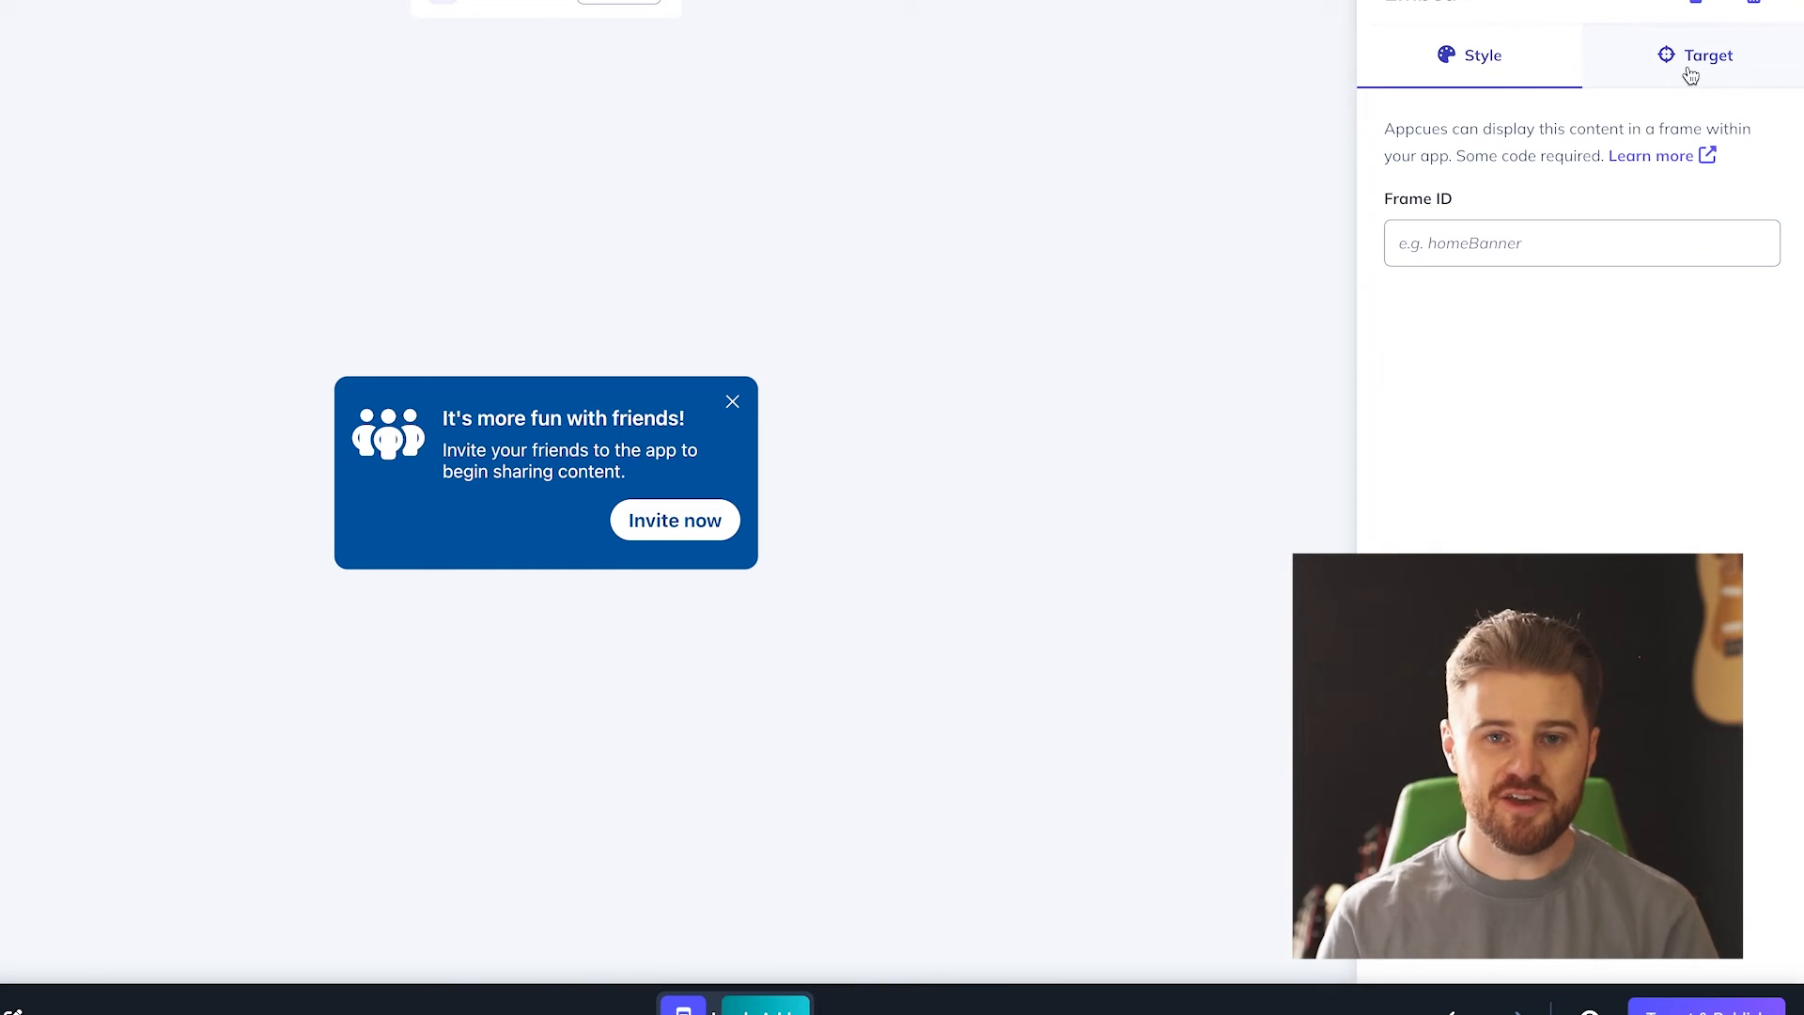
left_click(1708, 55)
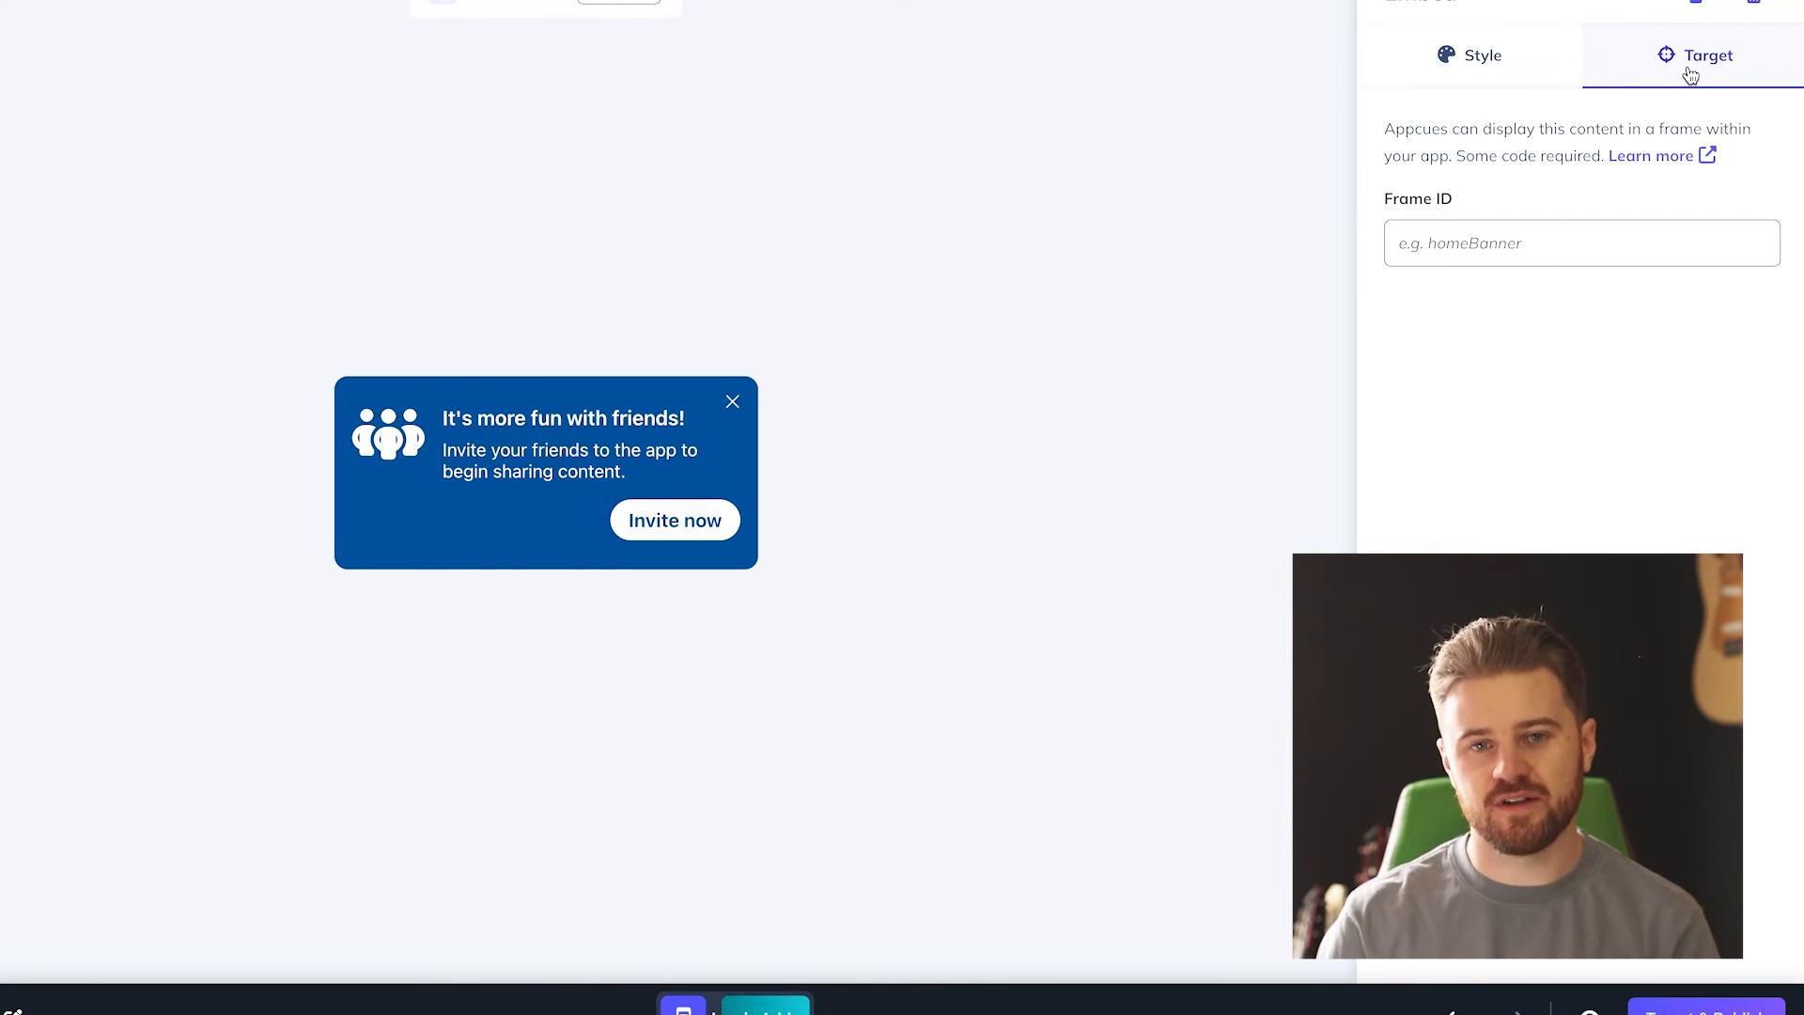
left_click(1482, 54)
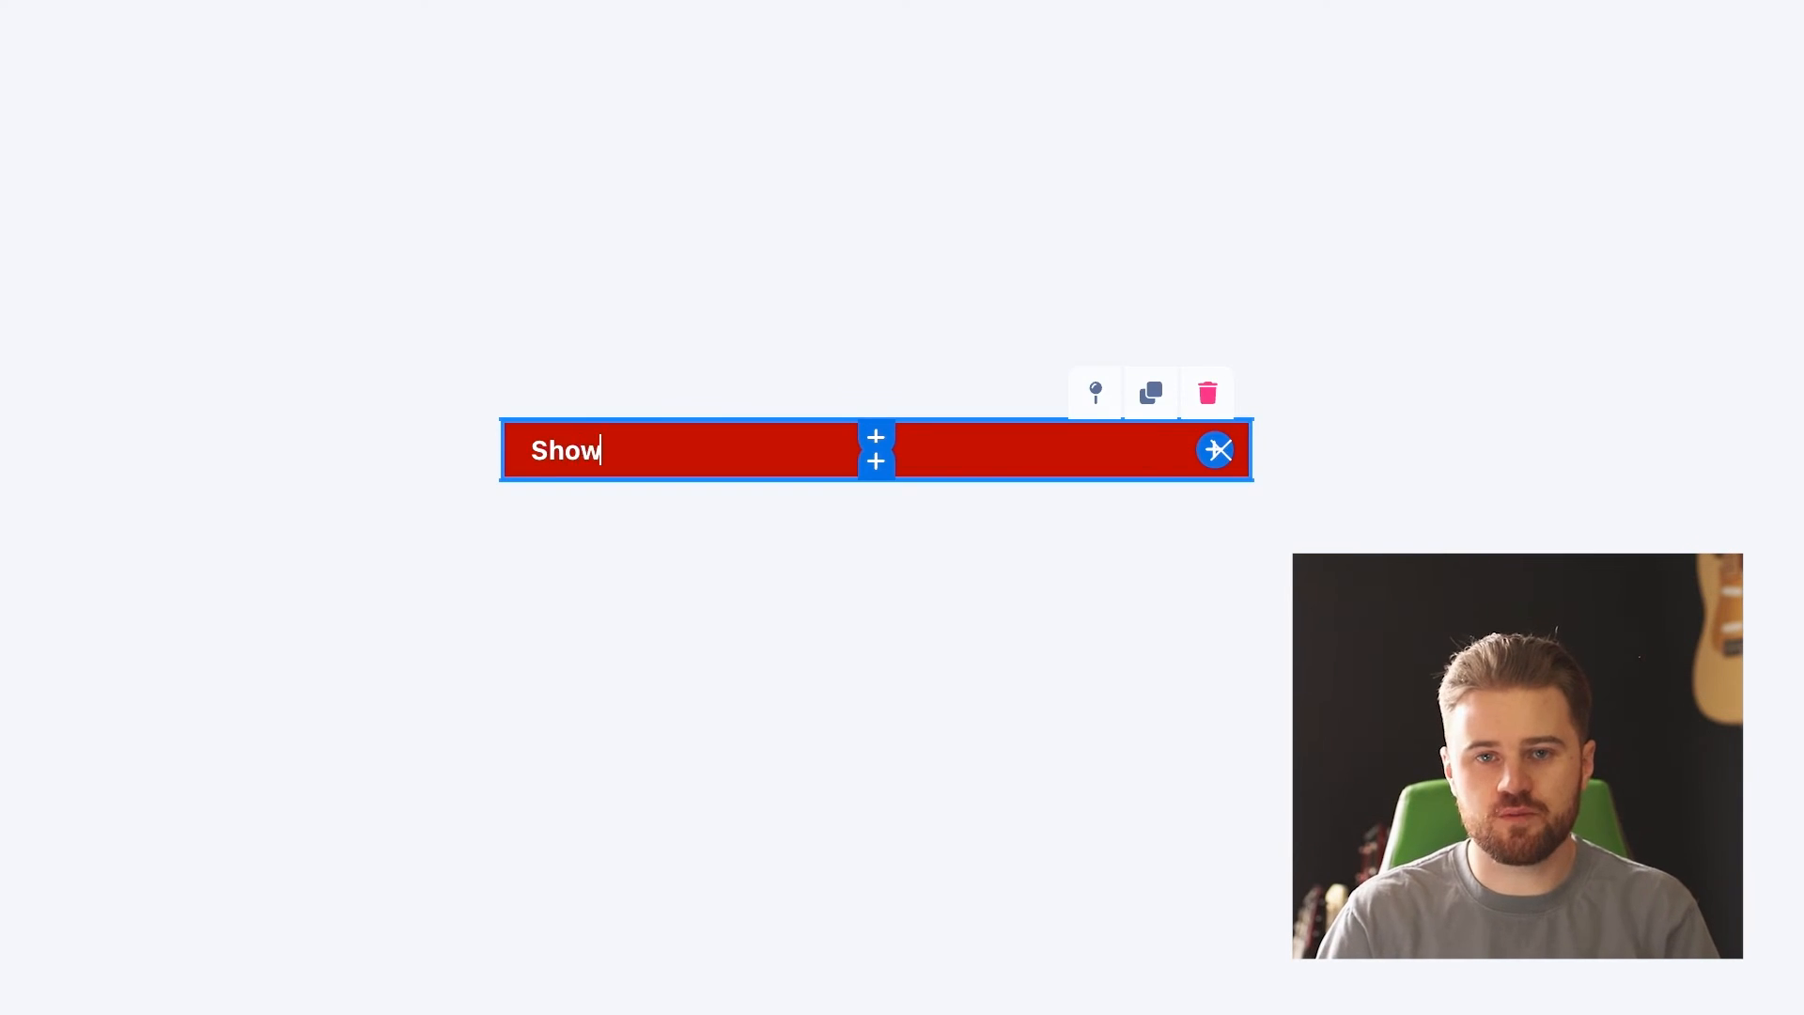
Step: Type 'Appcues Showcase will be offline tonight starting at 12' into the red banner
type("Appcues Showca")
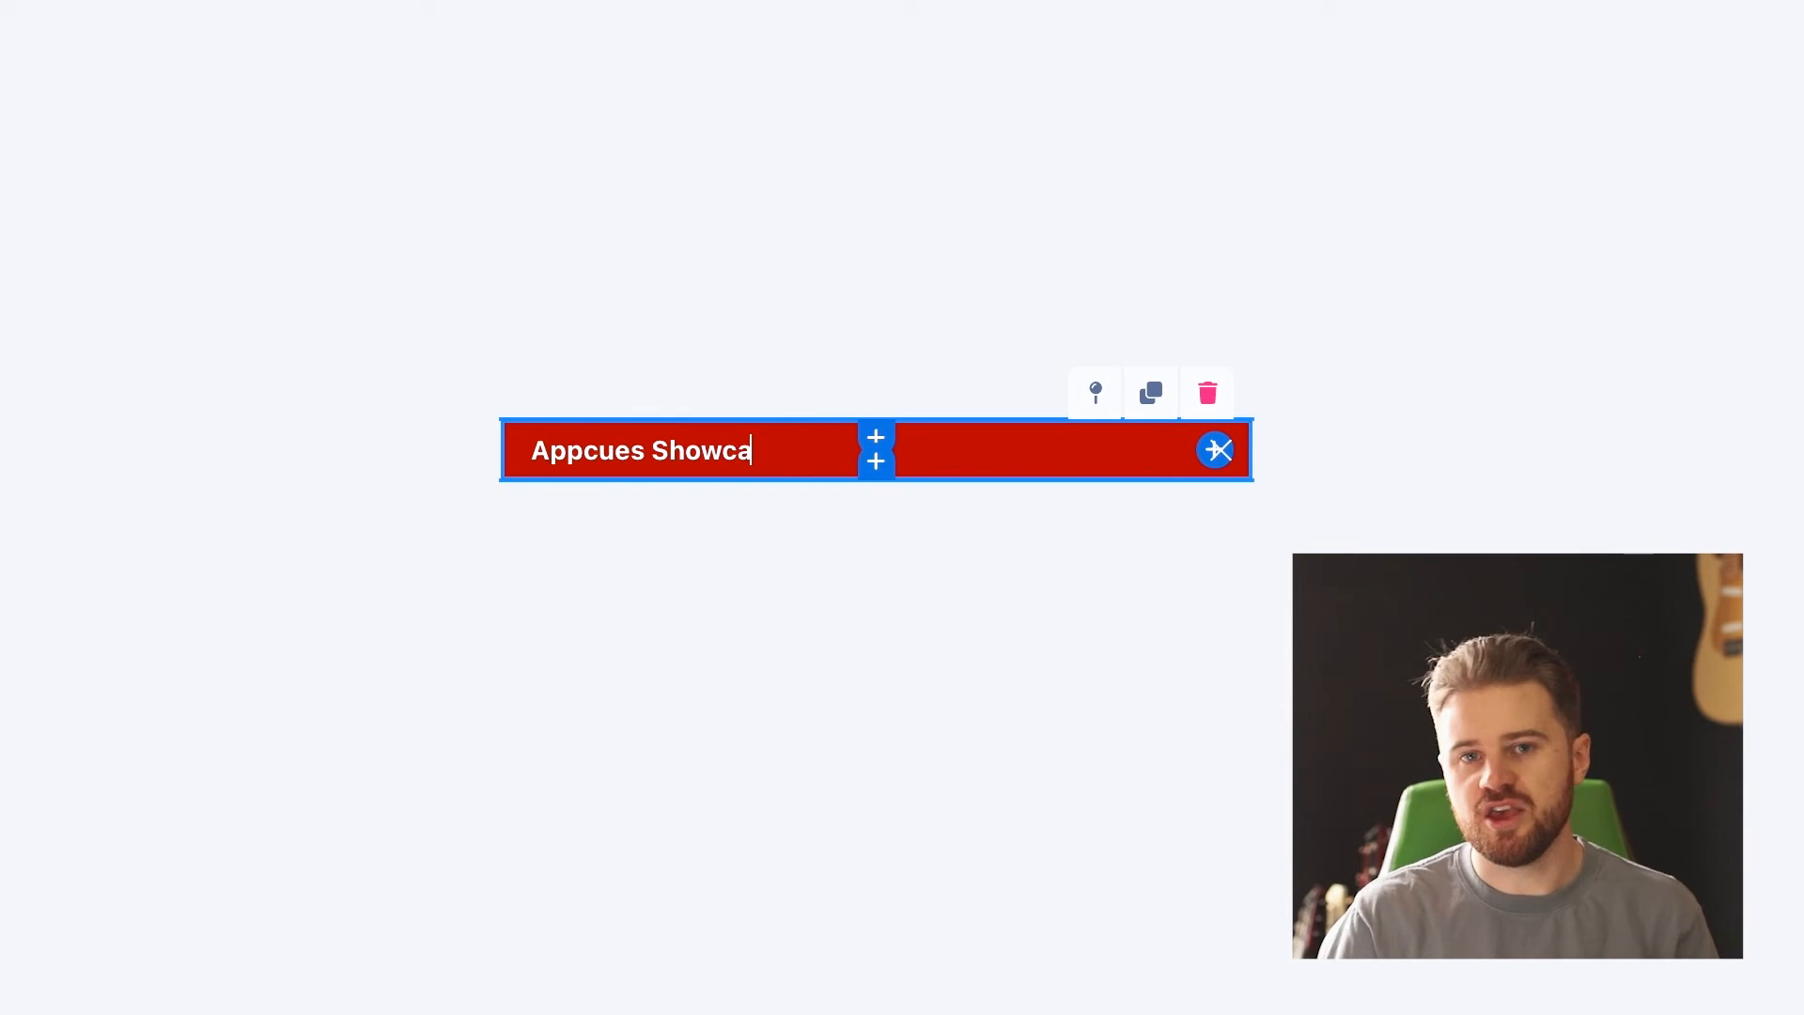
type("se will be offline tonigh")
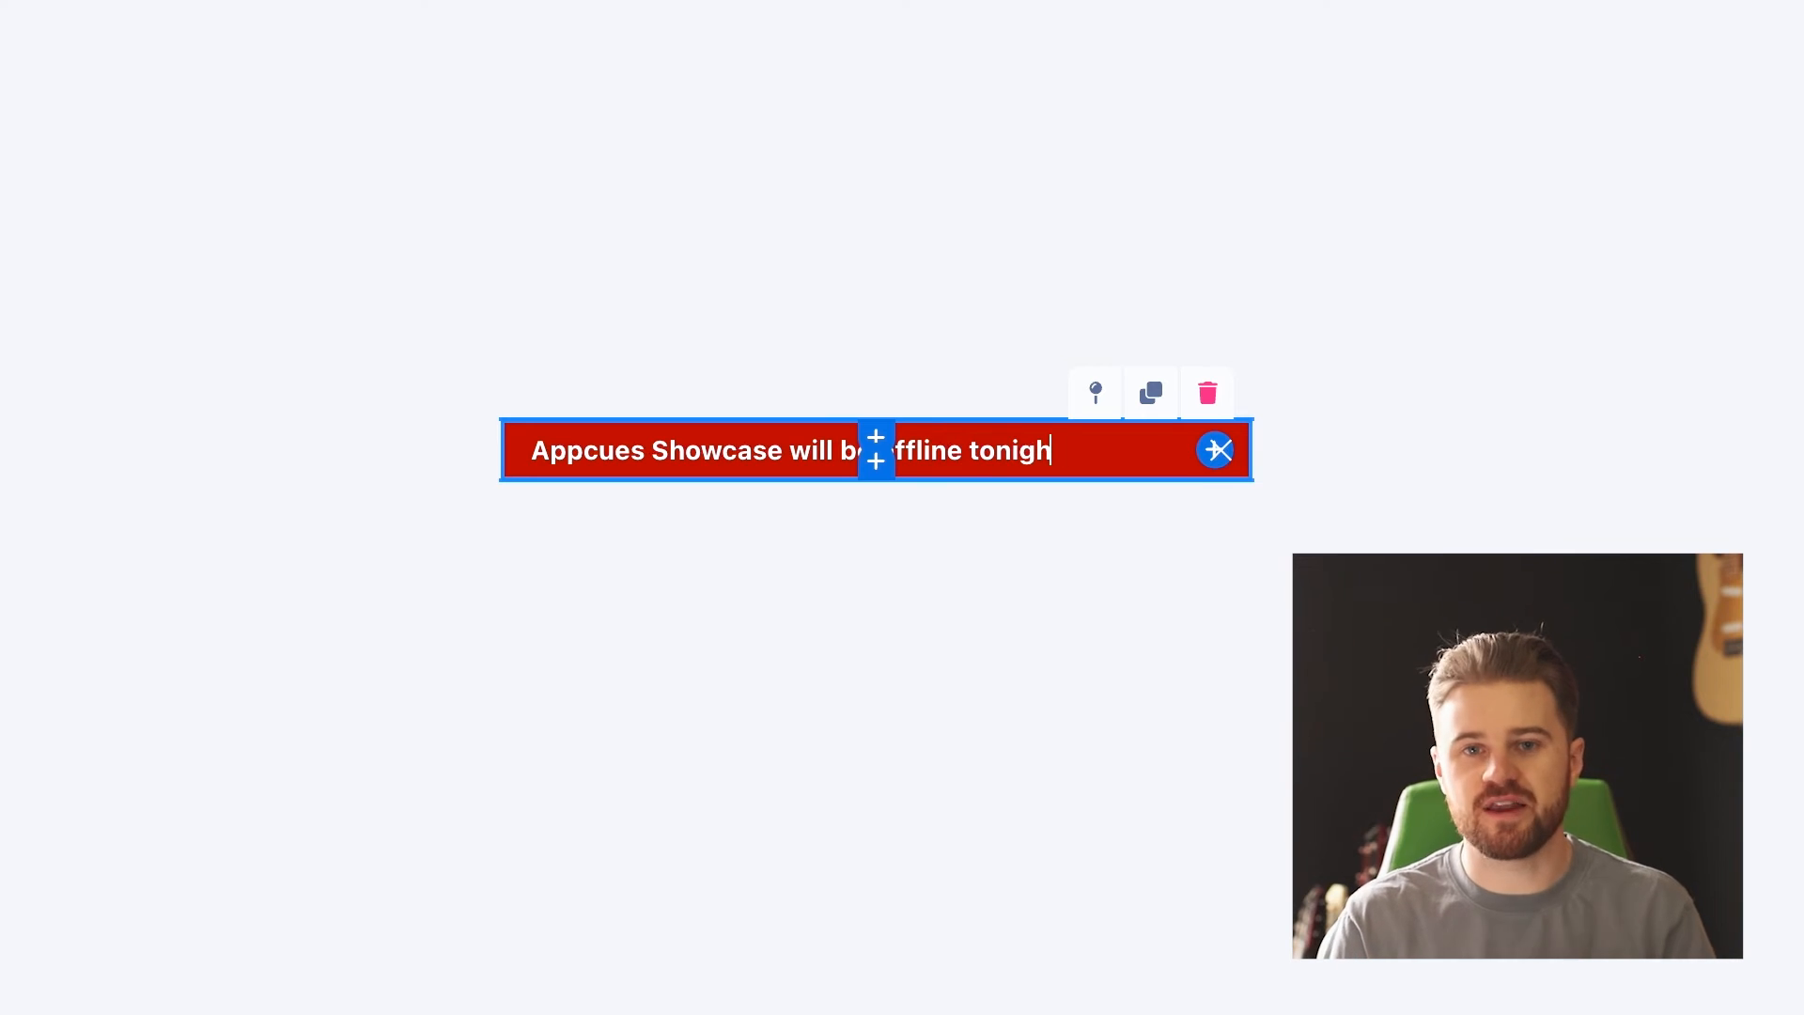
type("starting")
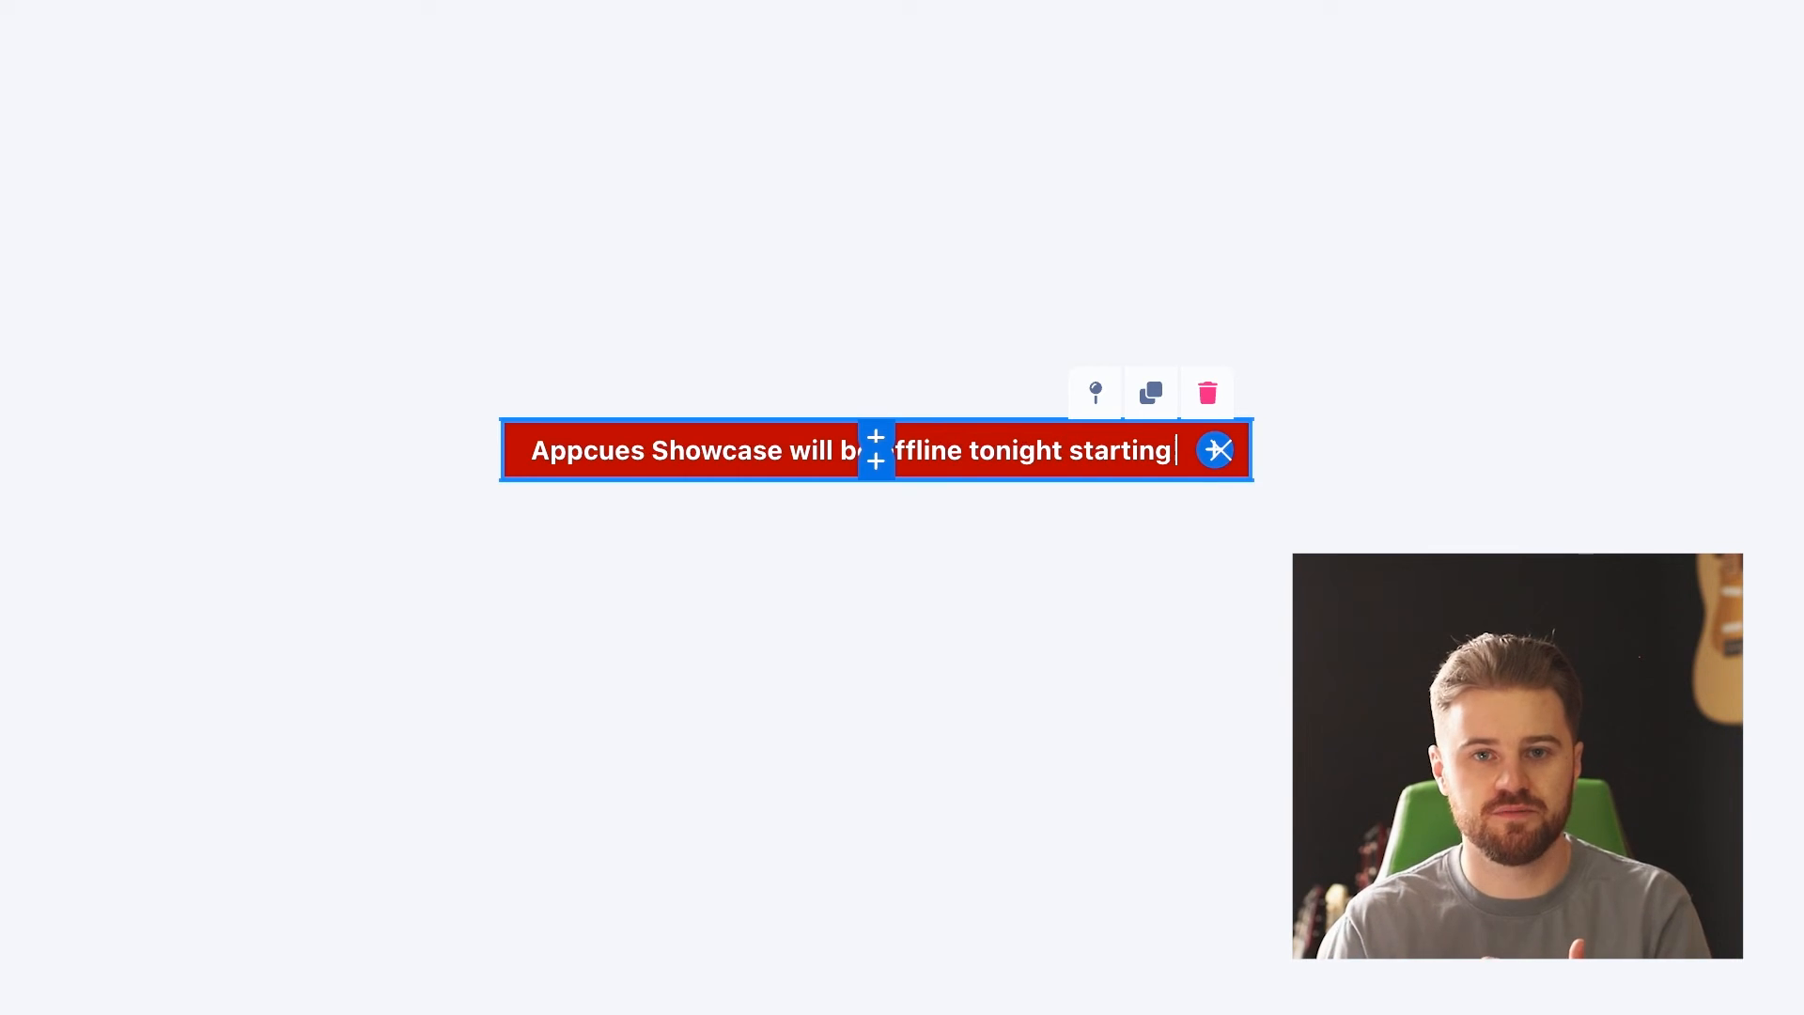
type("at 12")
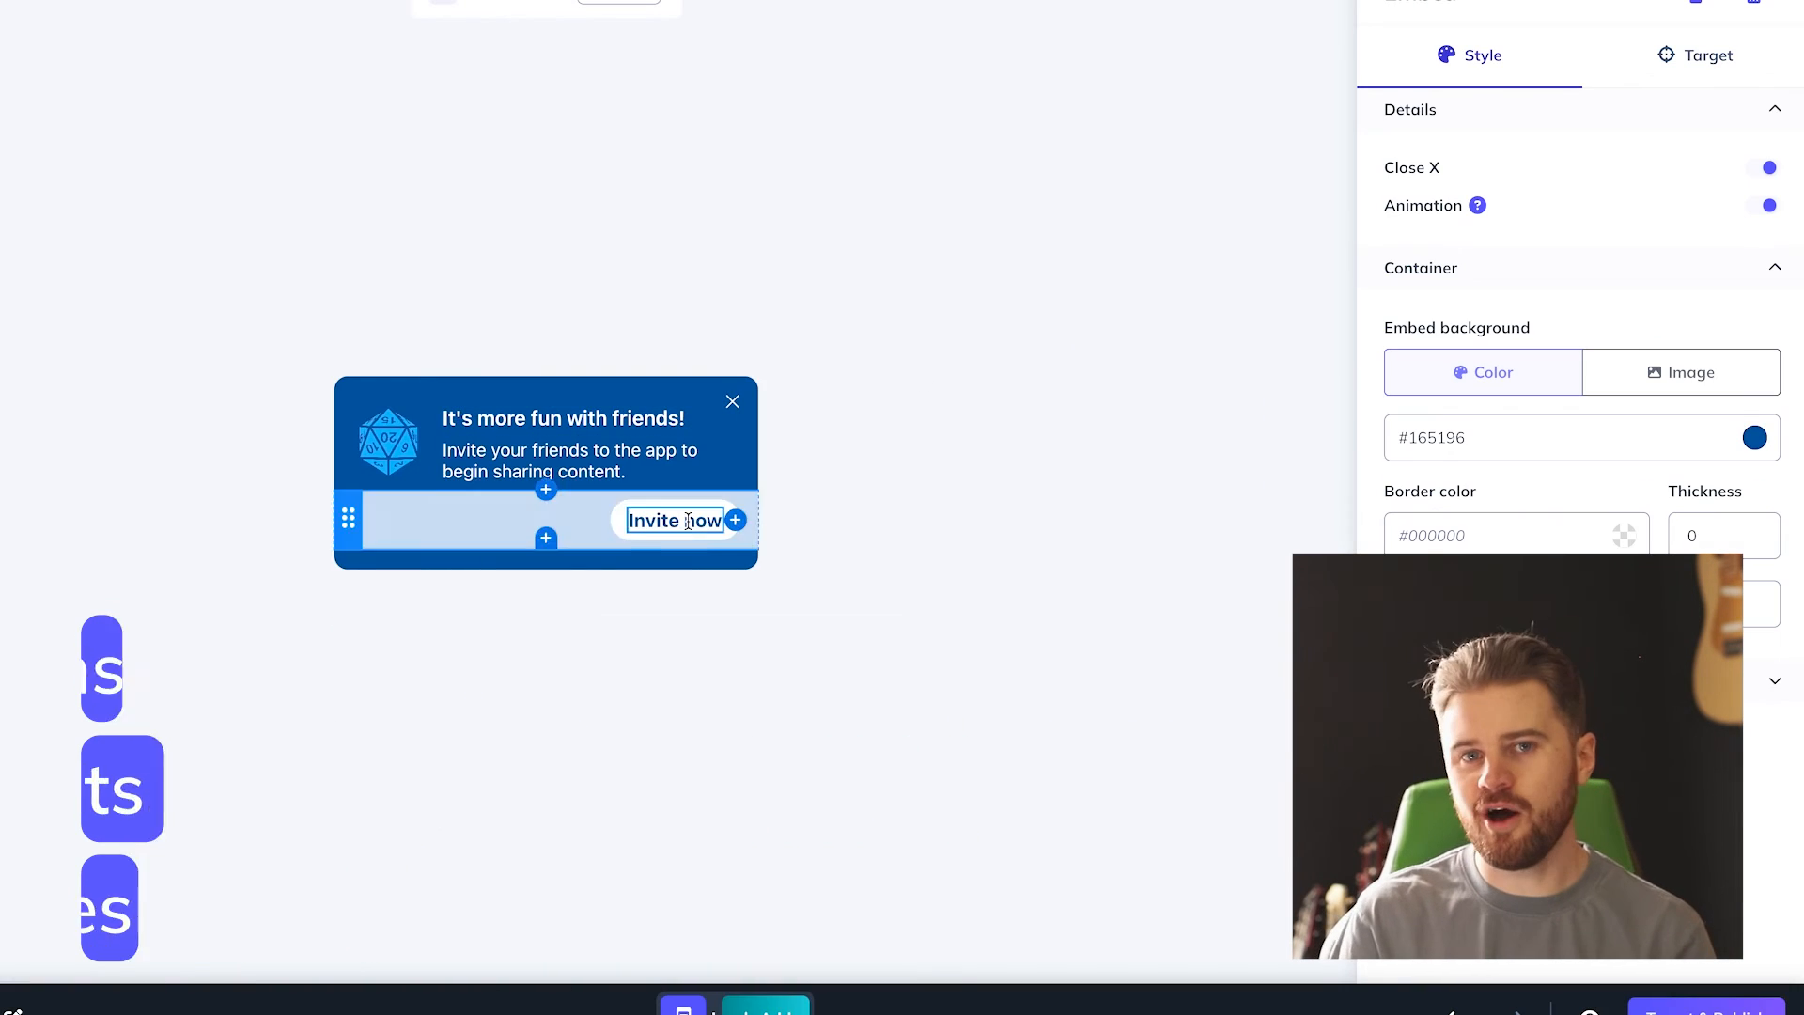
Step: Give the invite card a #172e49 background, #15baff border and thickness 4
left_click(1754, 437)
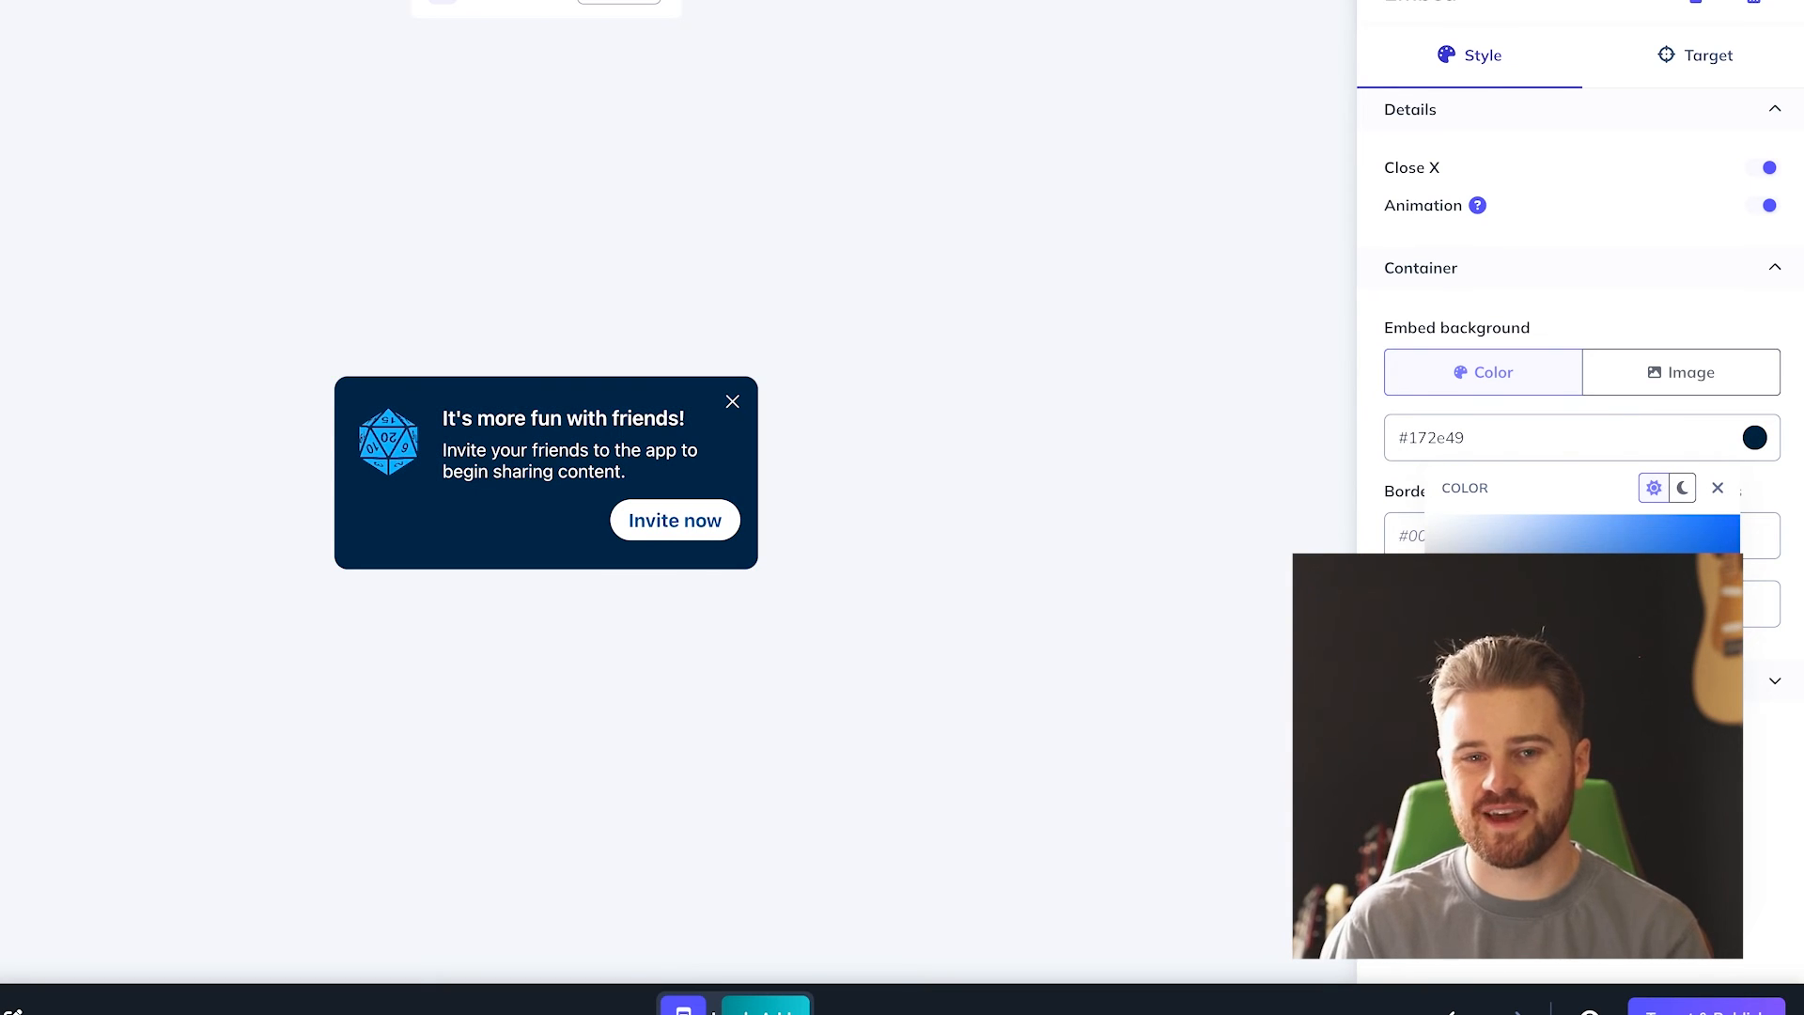
left_click(675, 519)
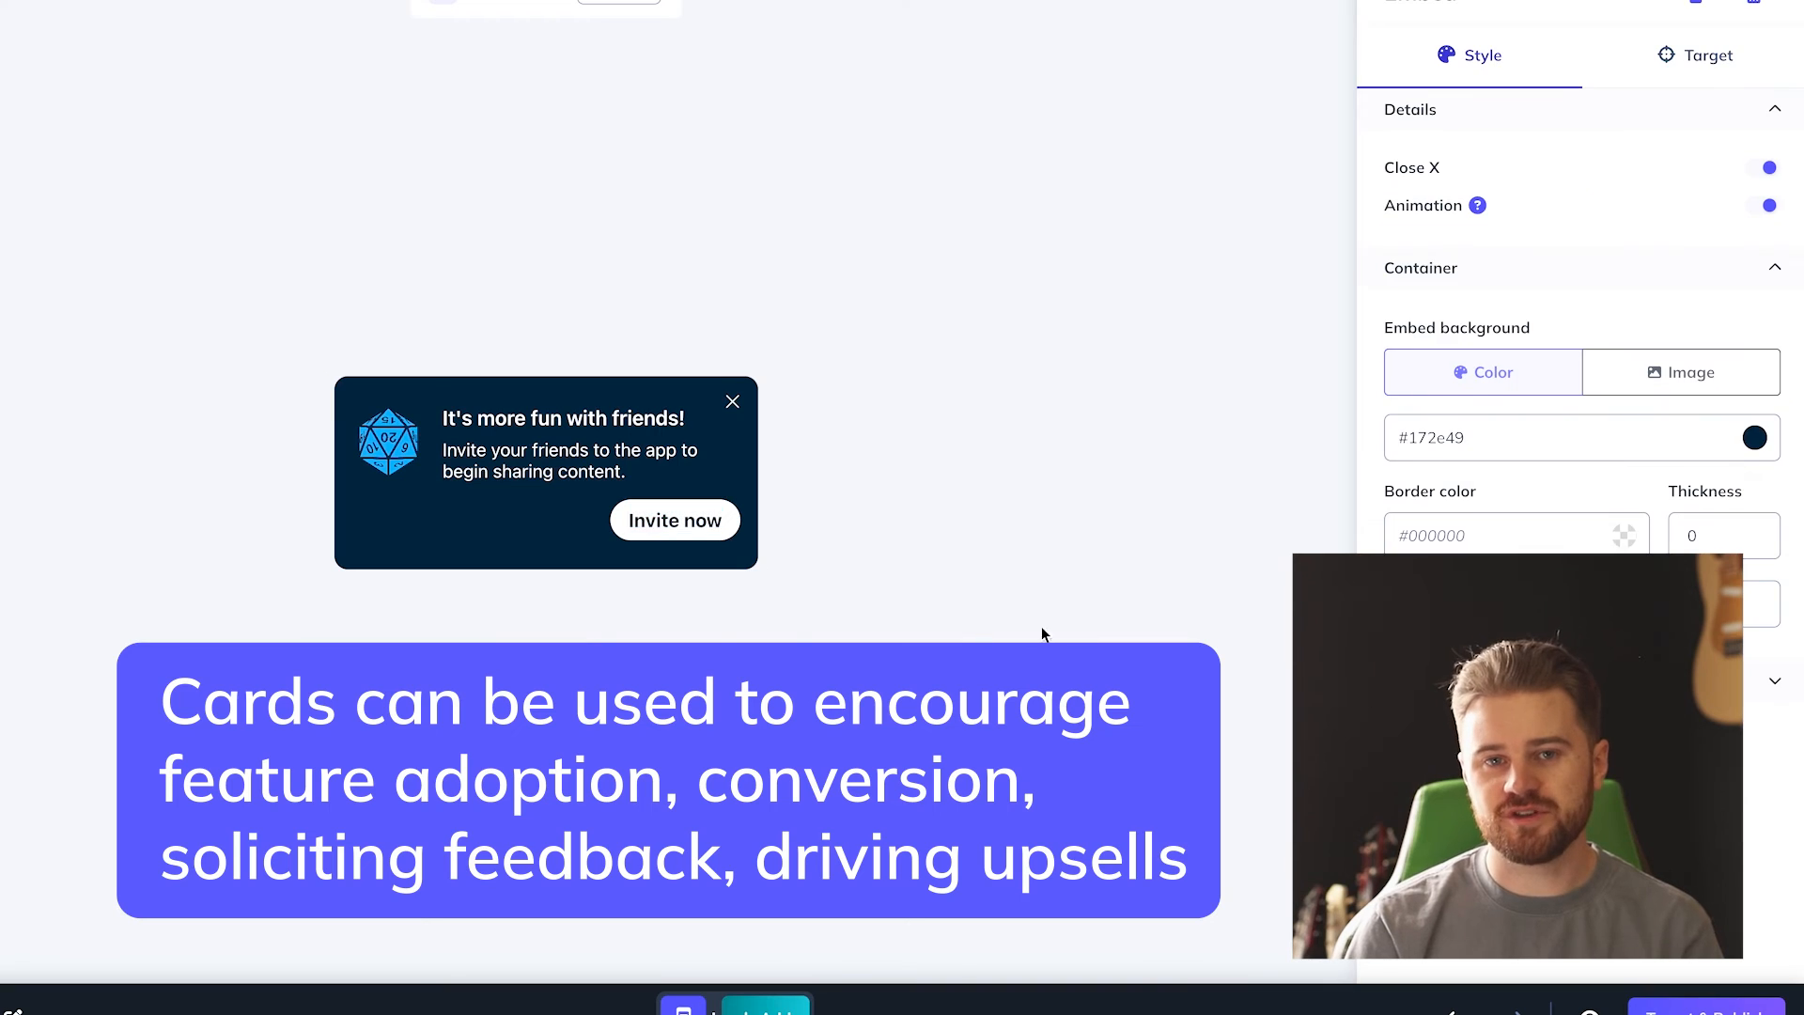
left_click(674, 520)
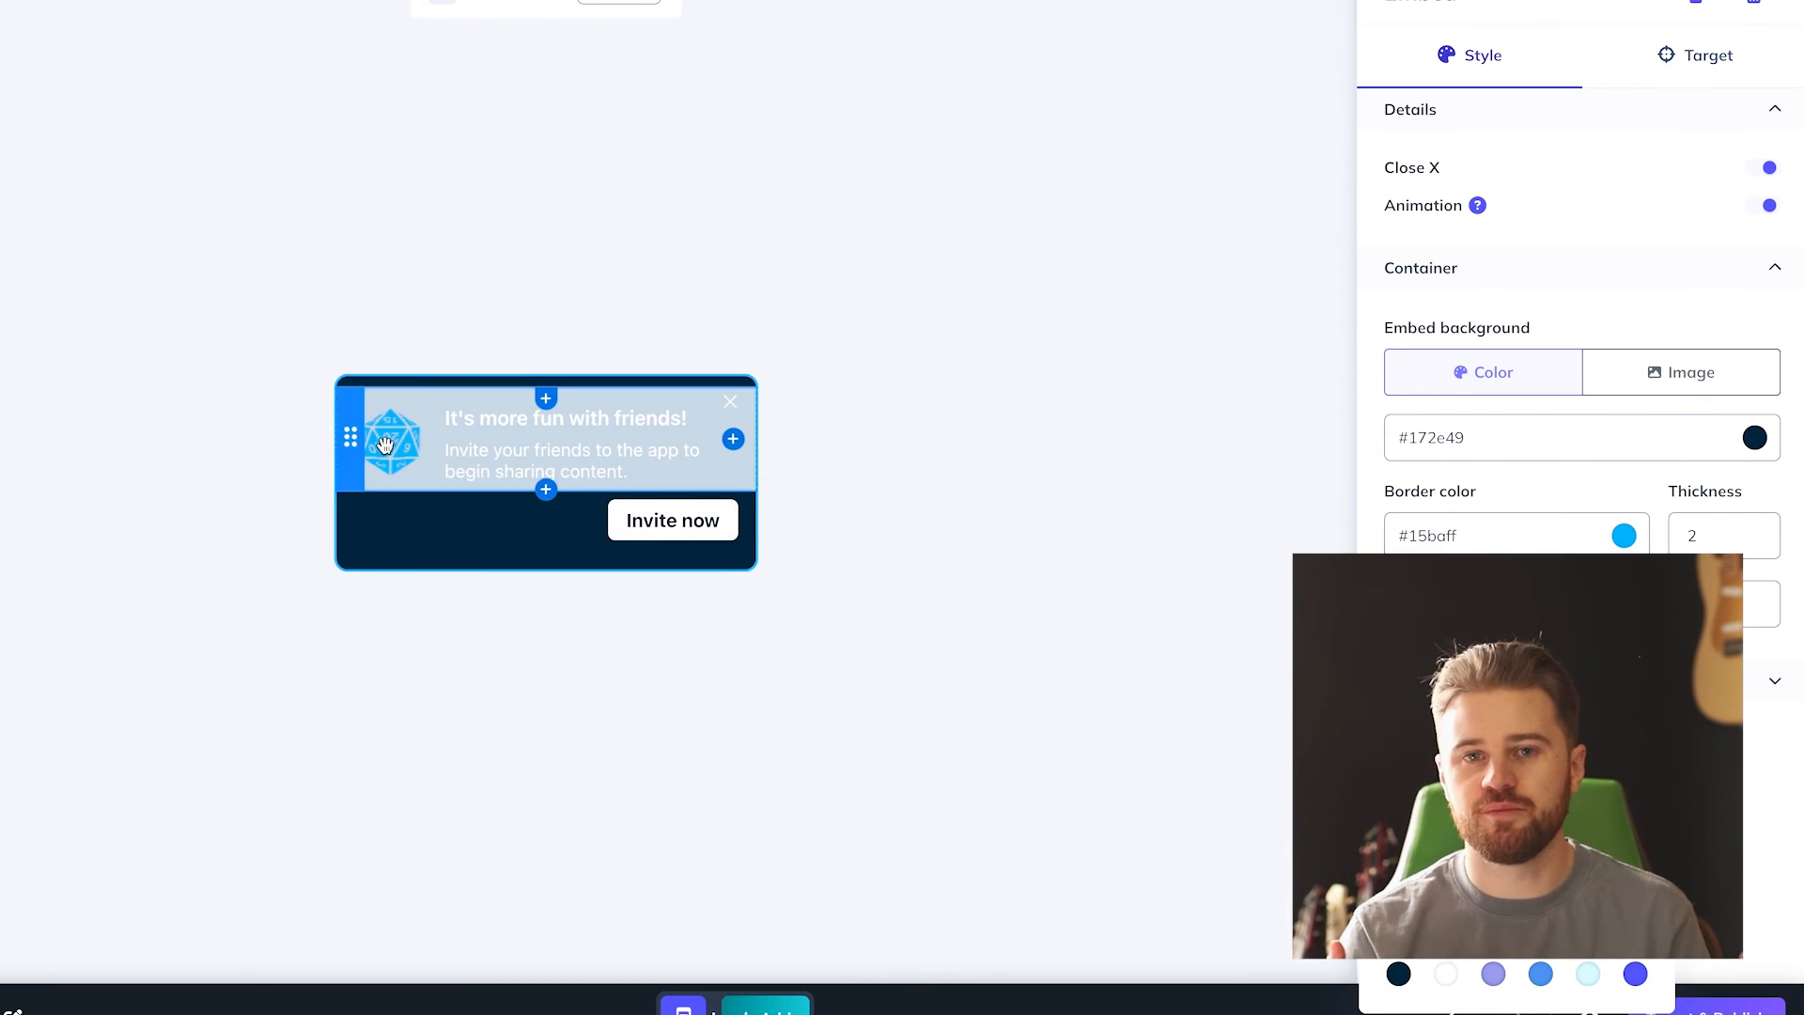
left_click(1757, 528)
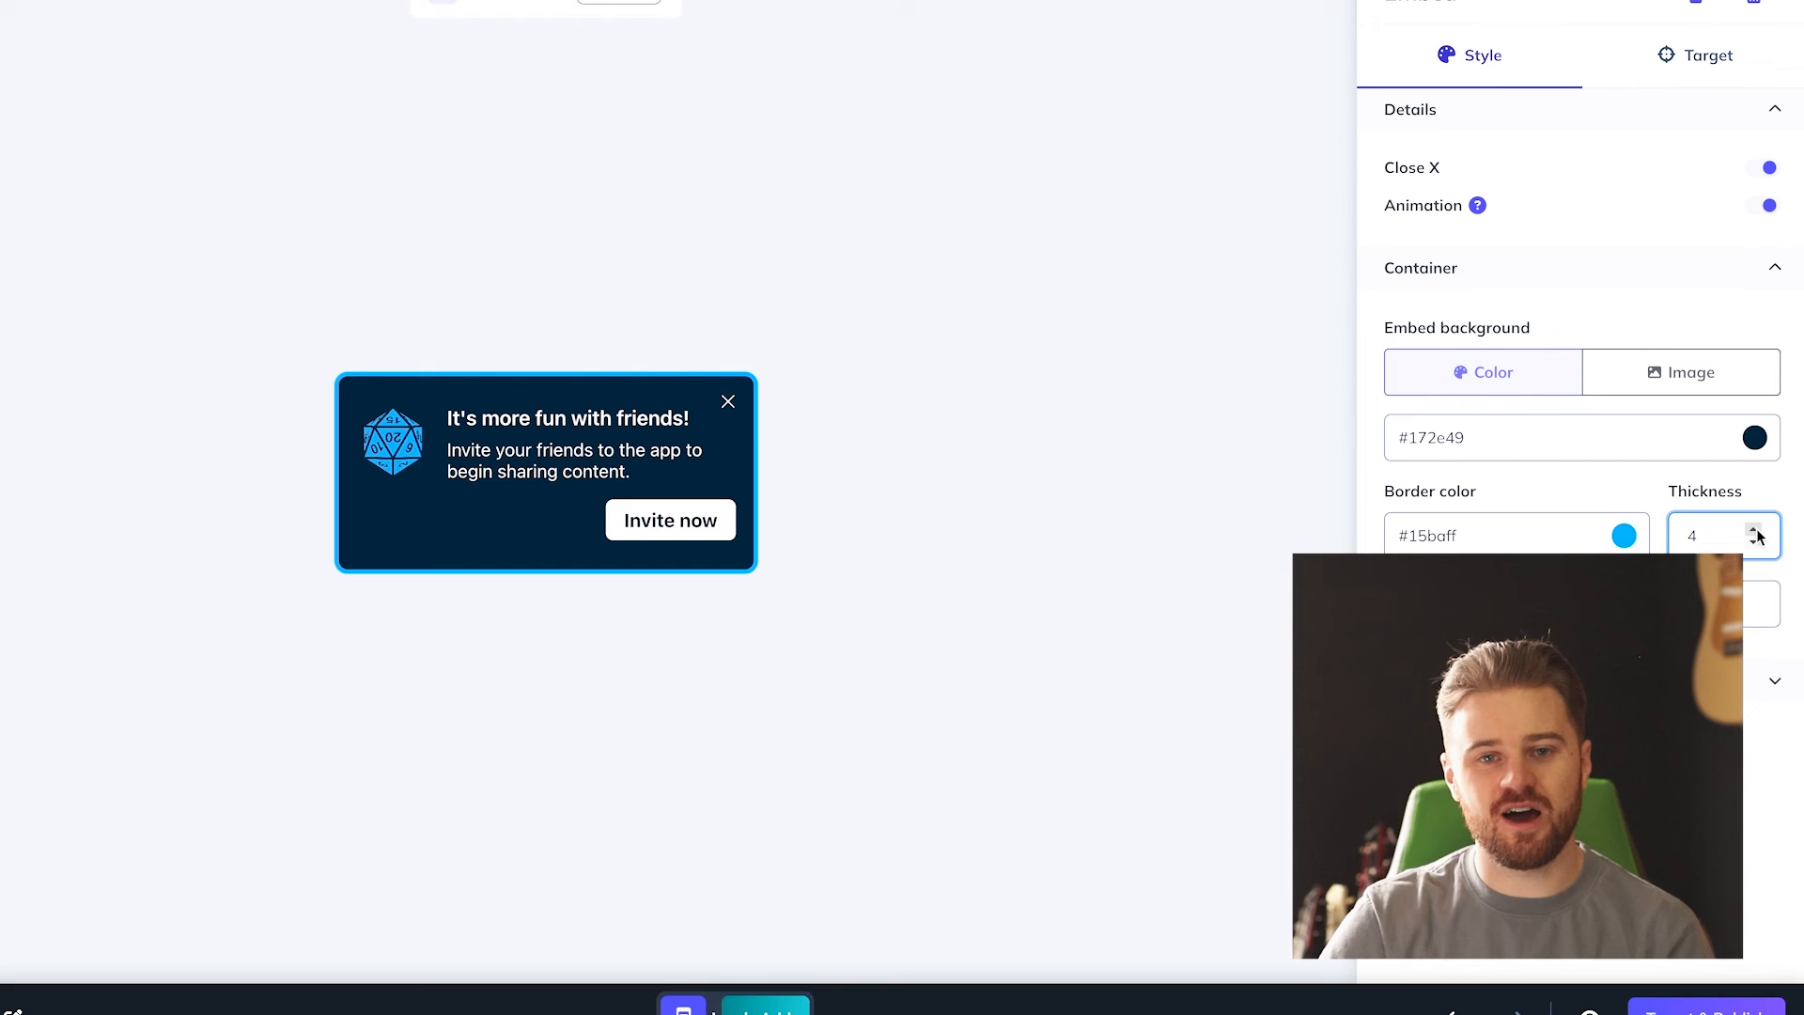